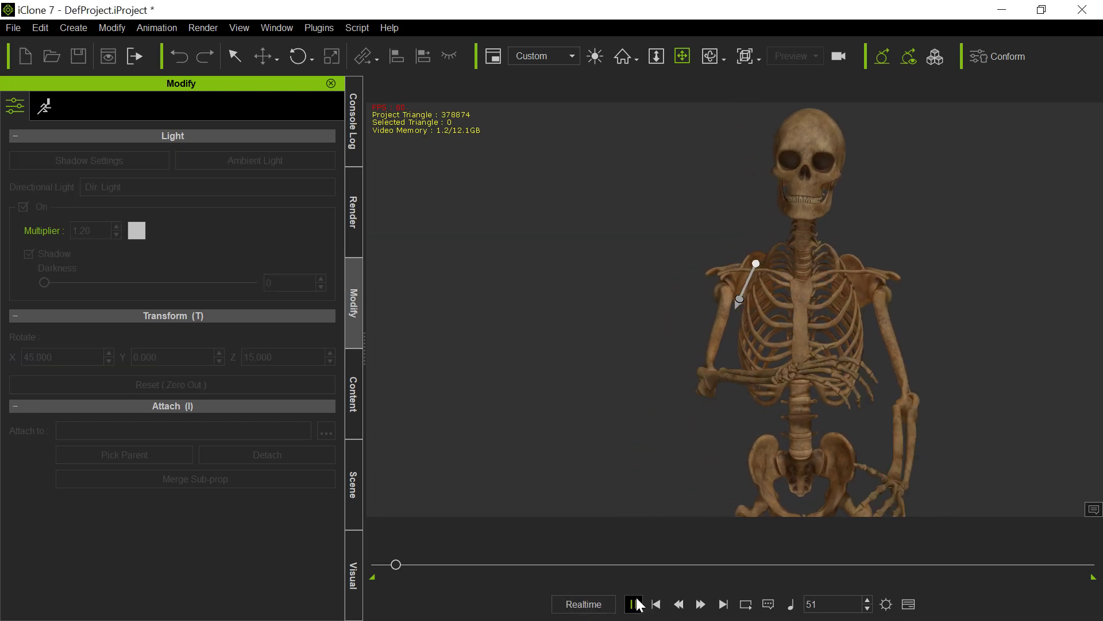
- Run the skeleton animation on the playback bar until it stops at frame 1800
click(636, 604)
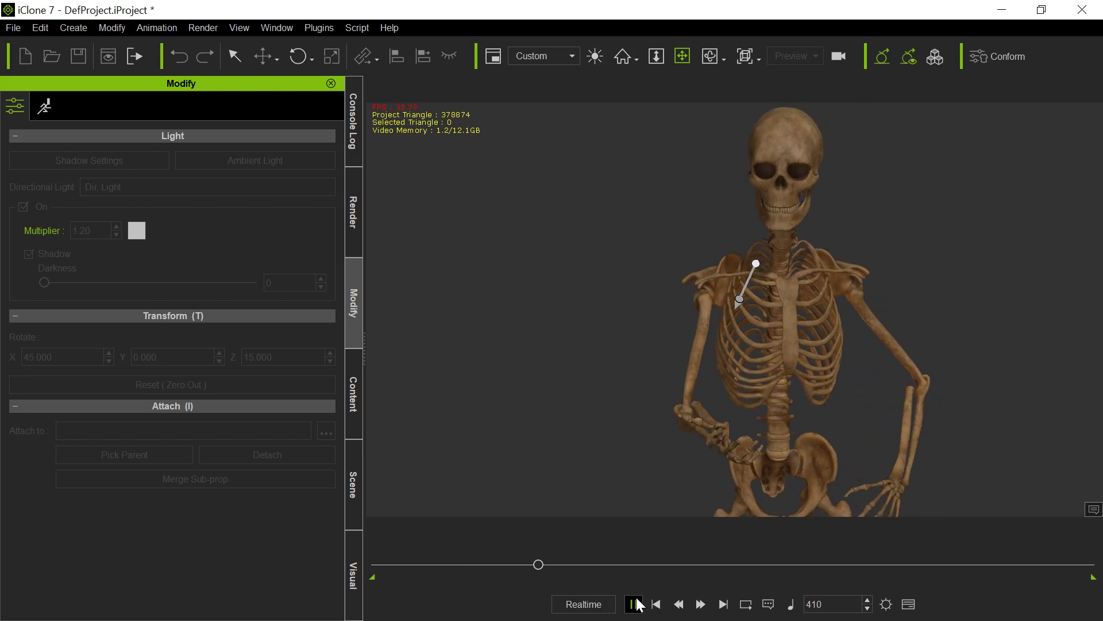
click(636, 604)
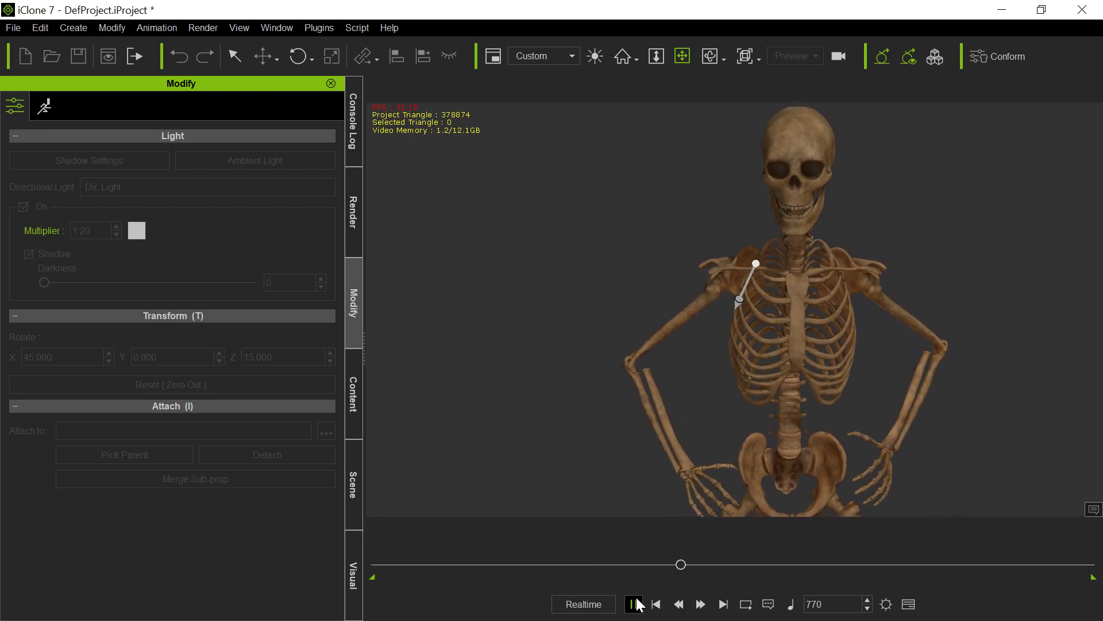
click(634, 604)
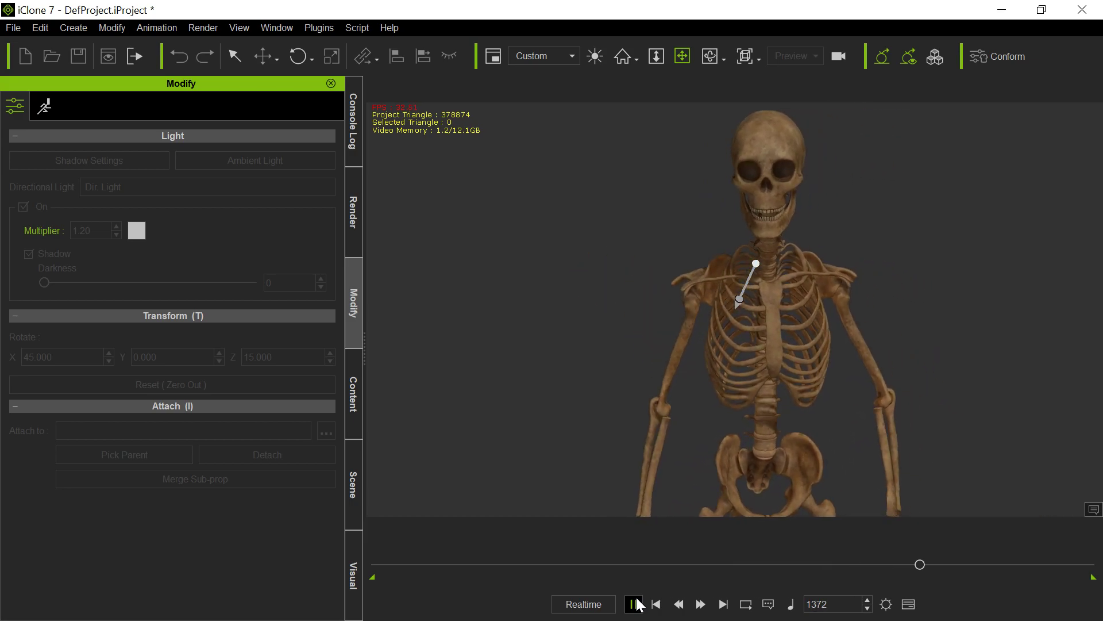
click(634, 604)
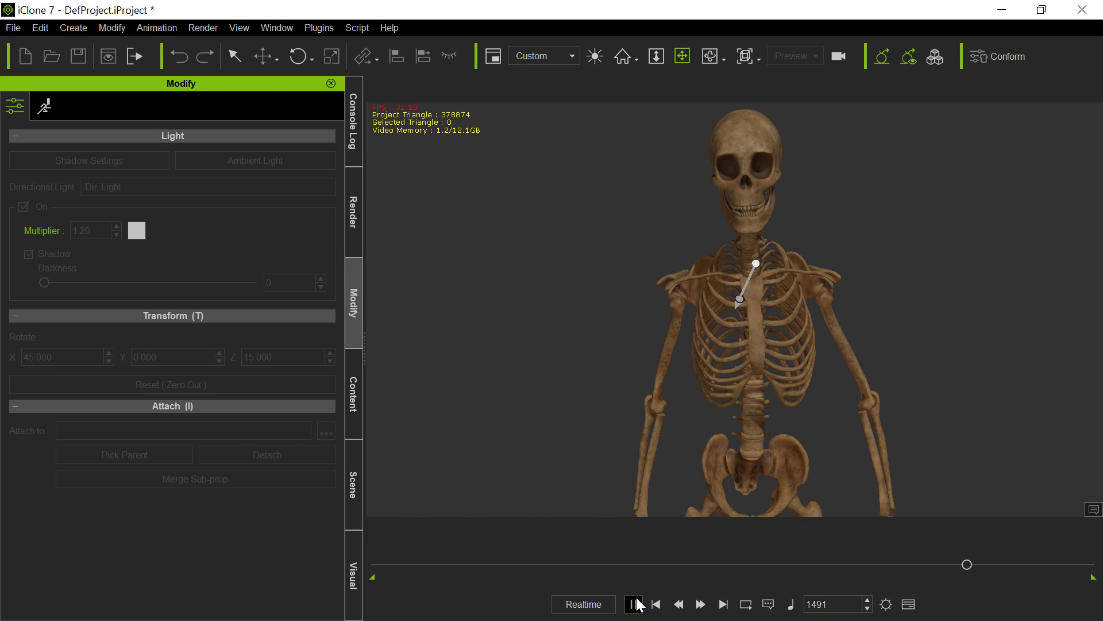
click(633, 604)
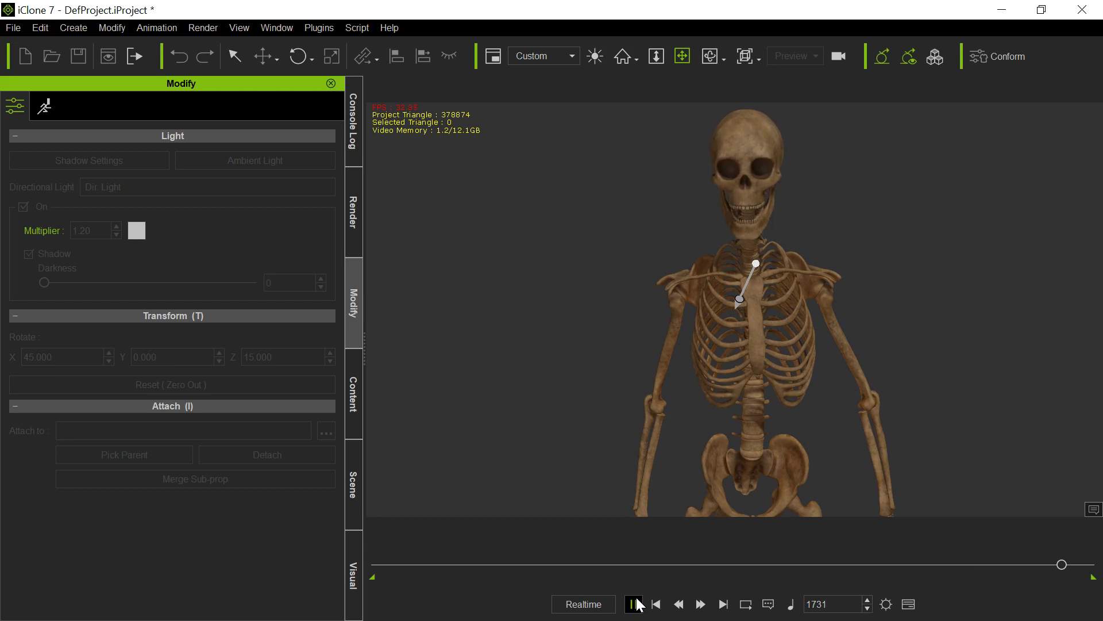
click(634, 604)
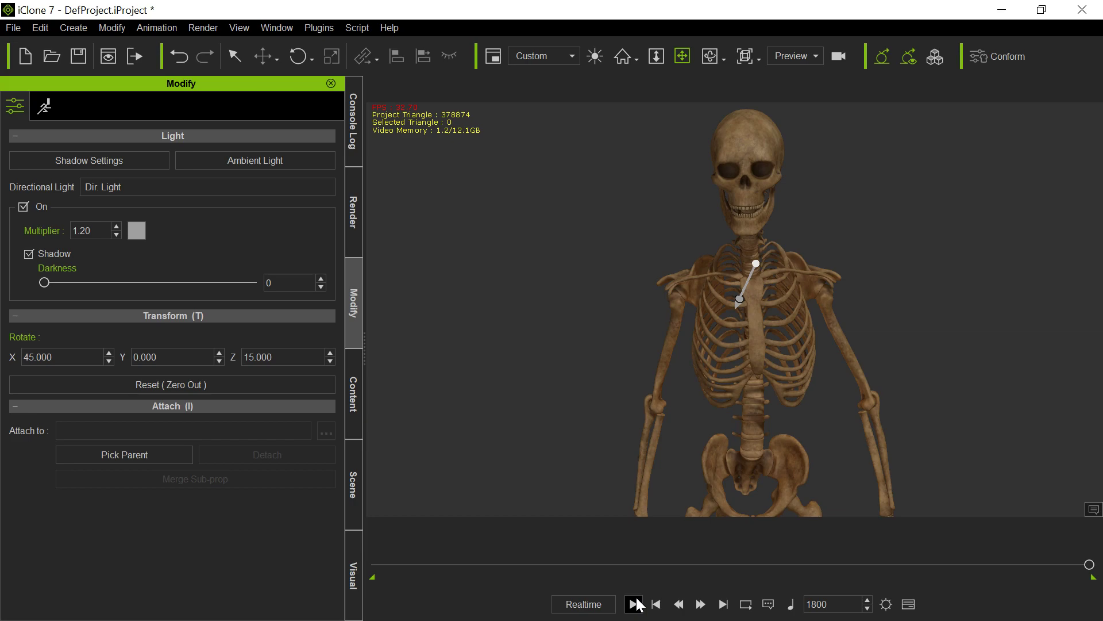
click(633, 604)
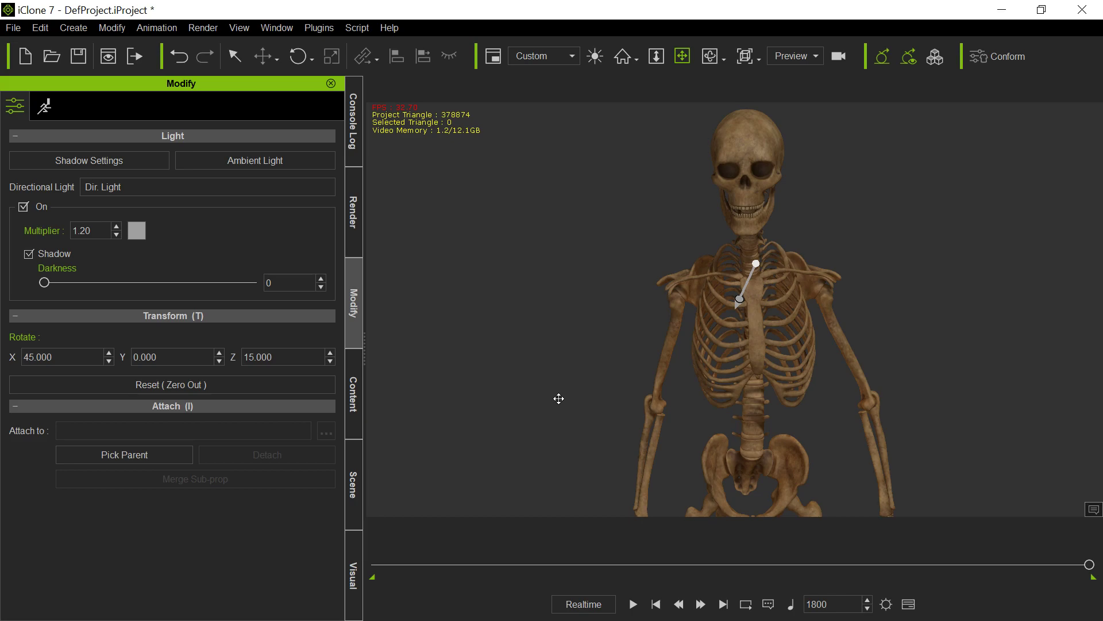
mouse_move(501, 462)
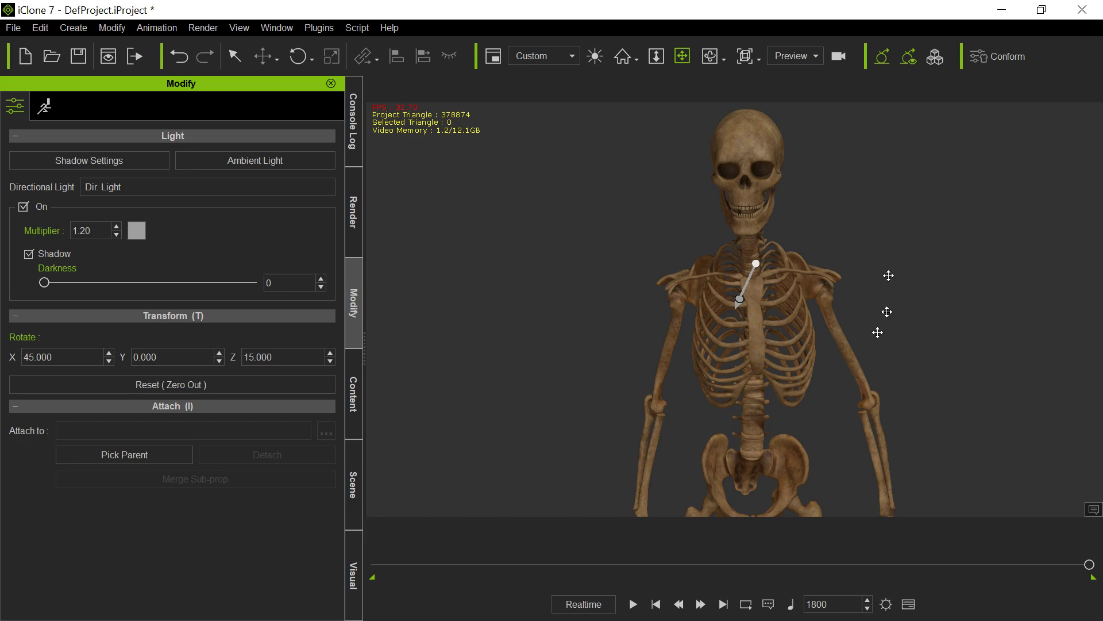
mouse_move(679, 242)
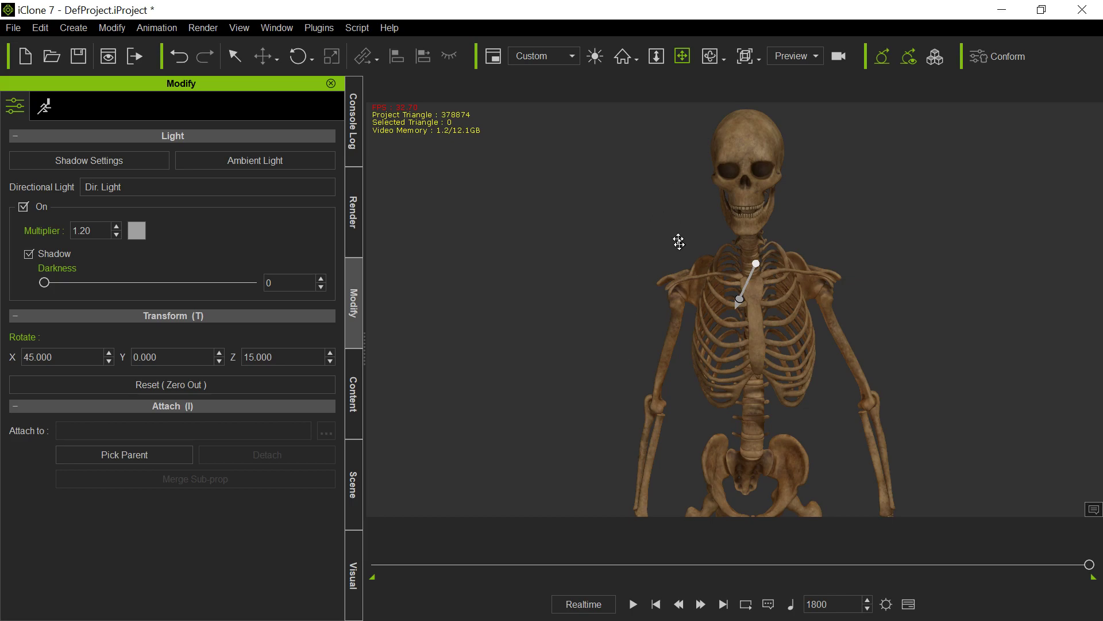
mouse_move(795, 207)
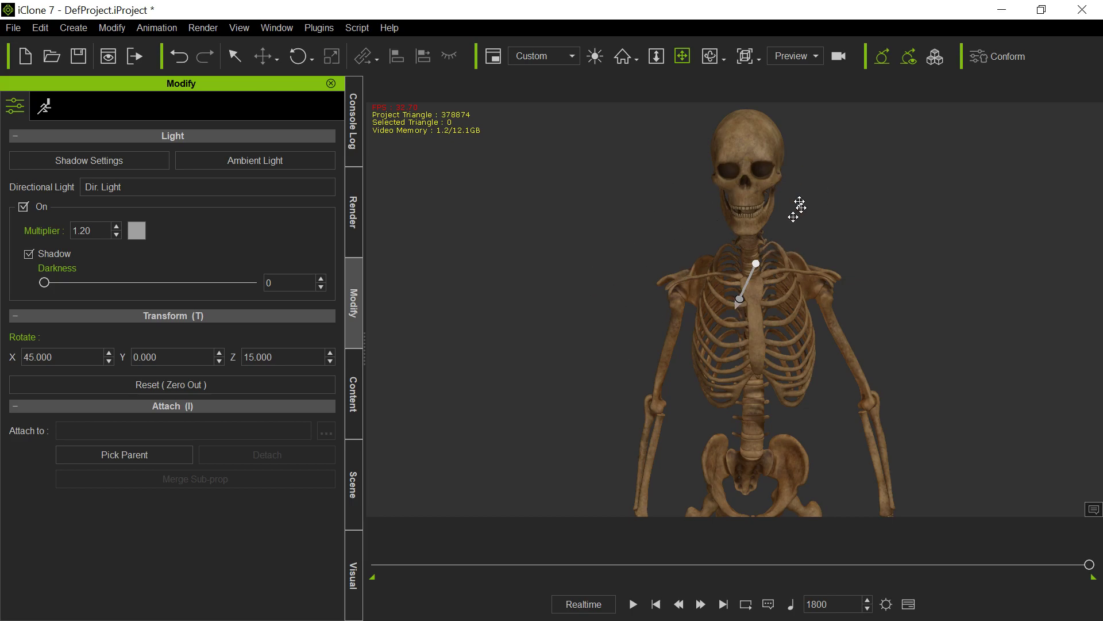
mouse_move(745, 200)
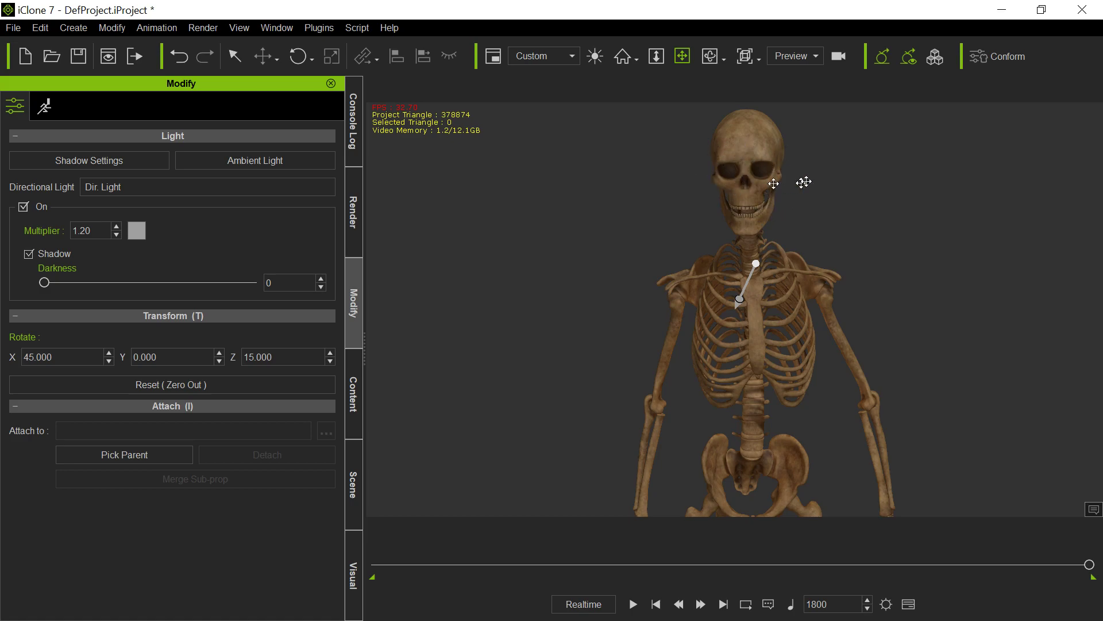
mouse_move(770, 231)
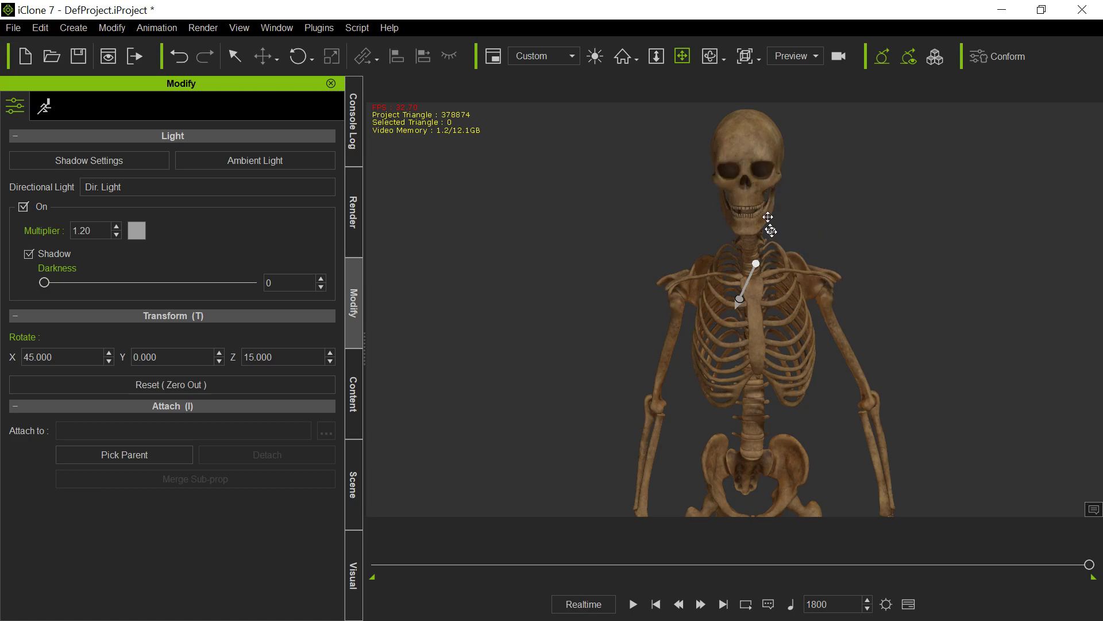
mouse_move(591, 345)
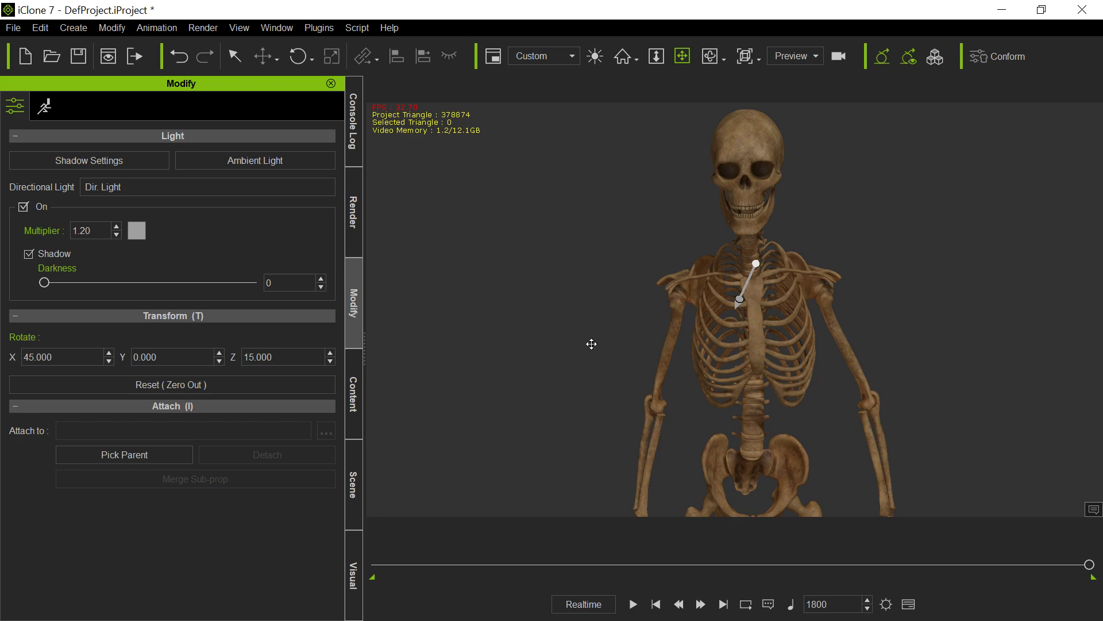
mouse_move(528, 339)
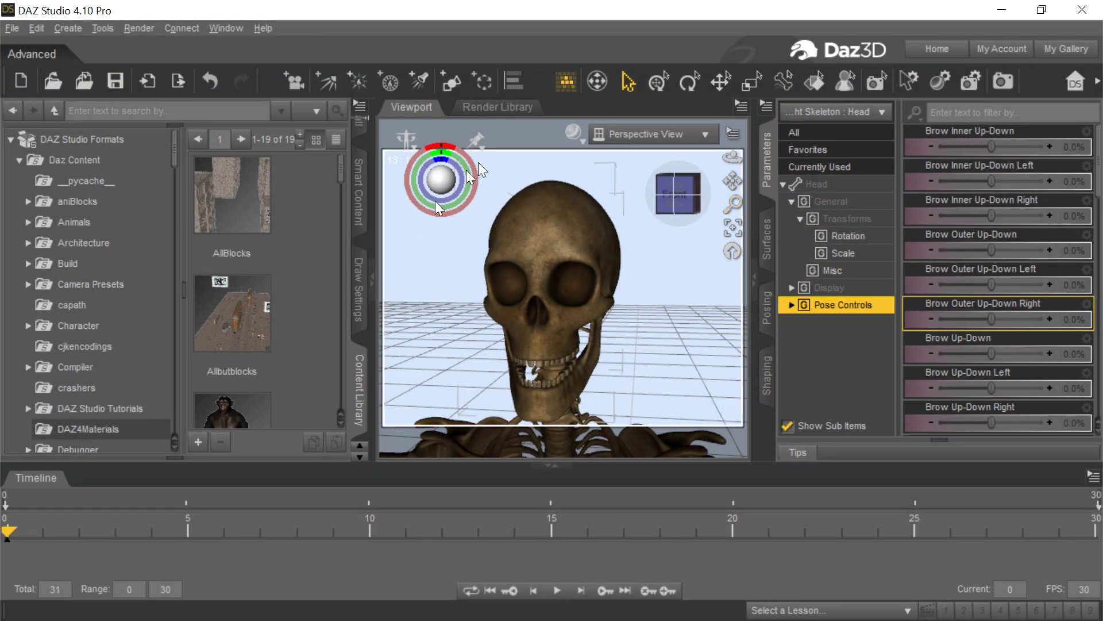
mouse_move(430, 274)
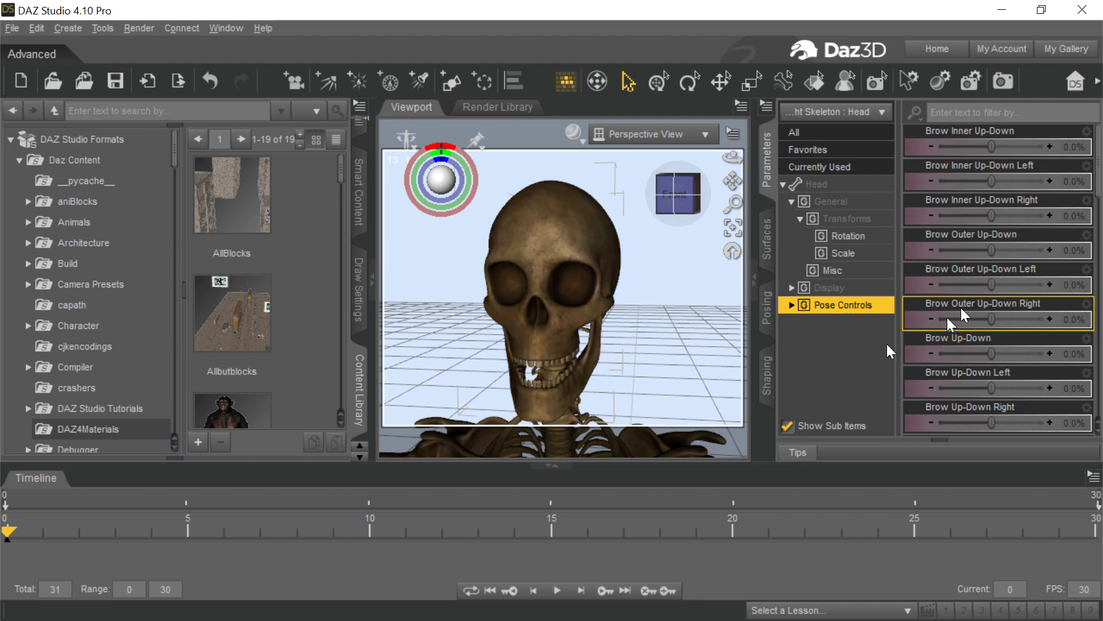
mouse_move(1029, 253)
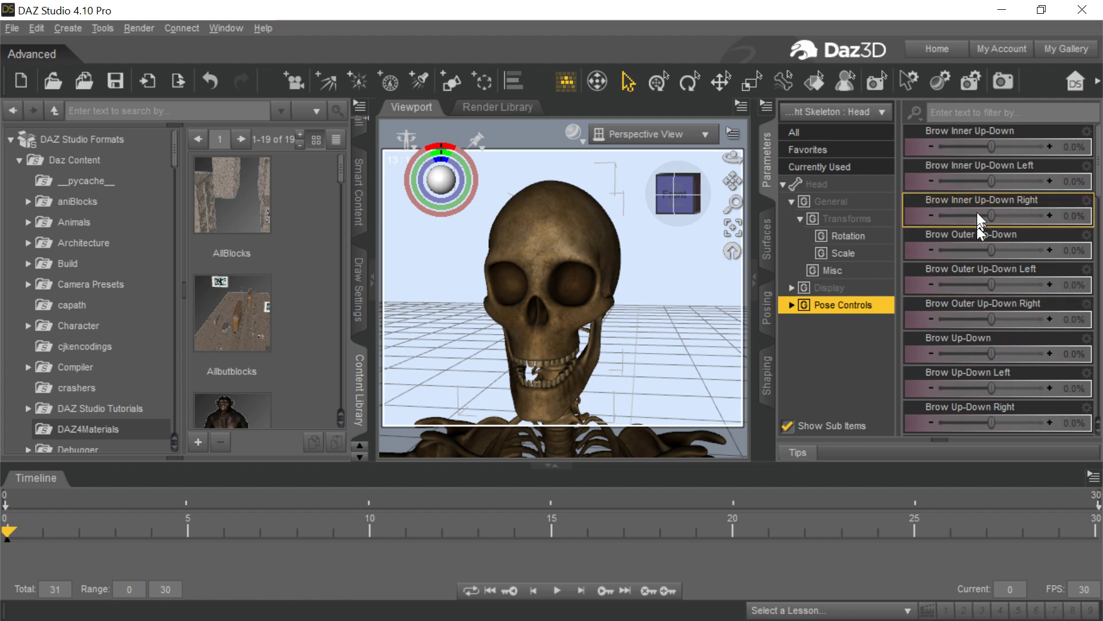
- Test the Brow Inner Up-Down Left slider, return it, and scroll down to Mouth Open
drag(993, 182, 1048, 181)
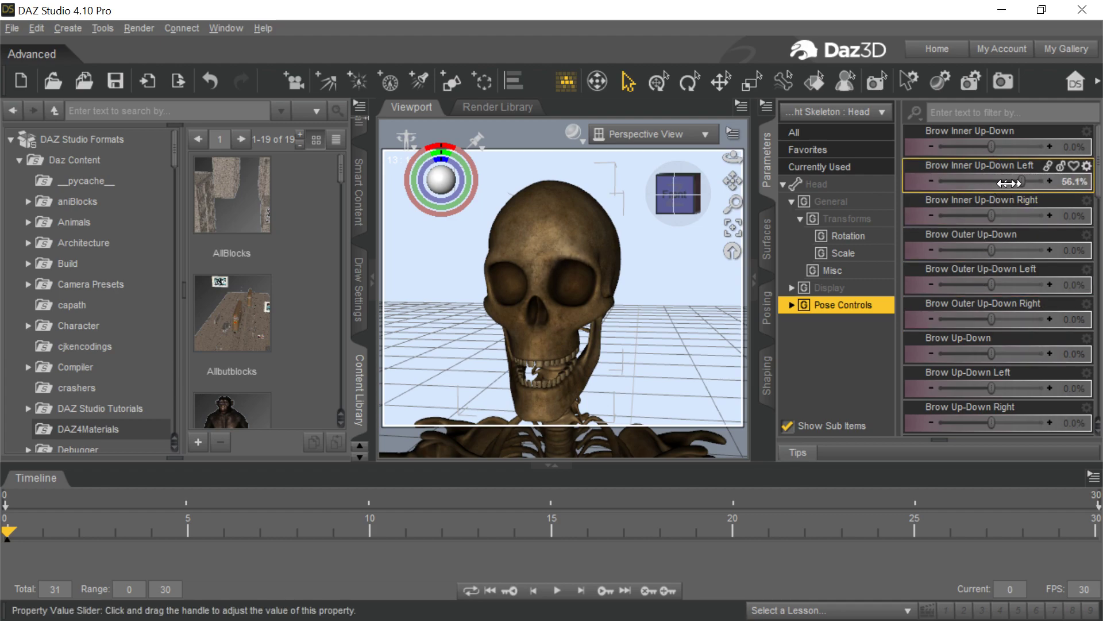
drag(992, 181, 957, 181)
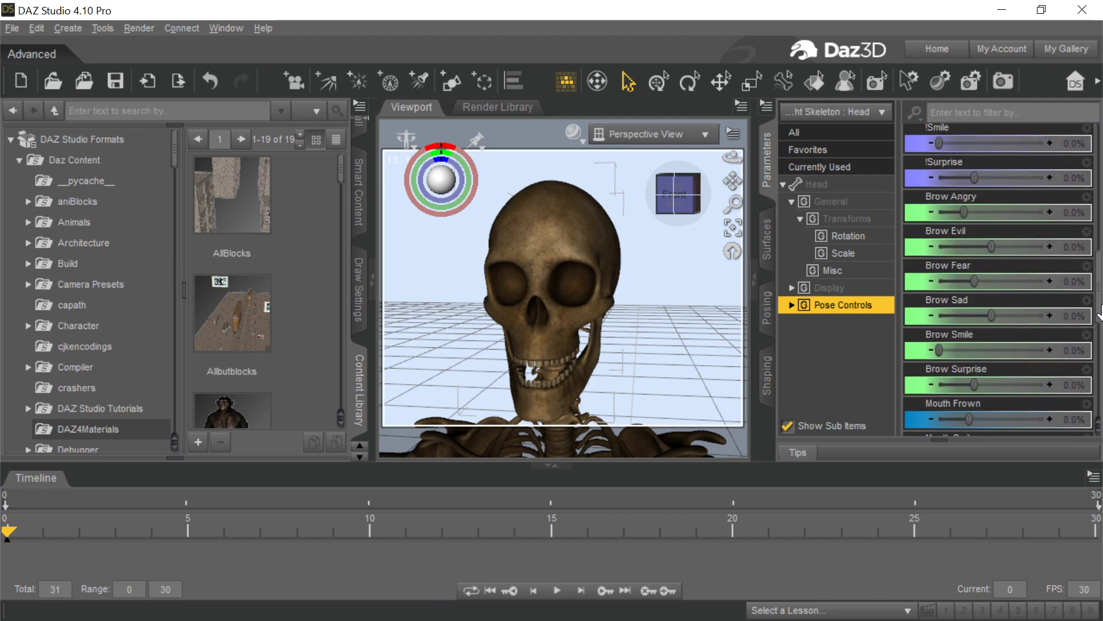
scroll(down, 3)
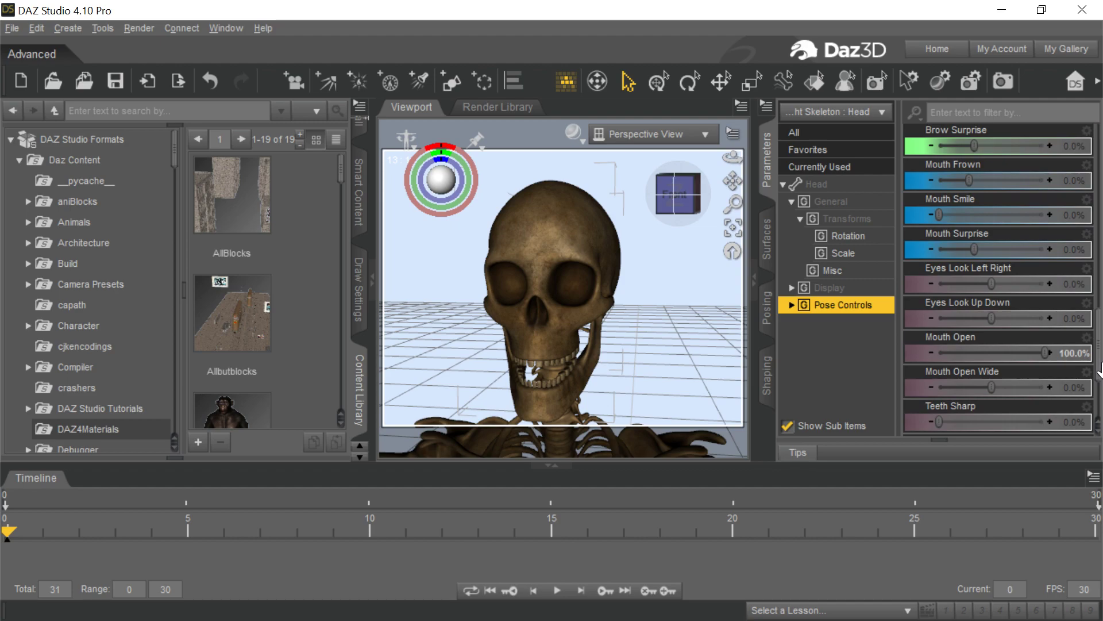
mouse_move(973, 223)
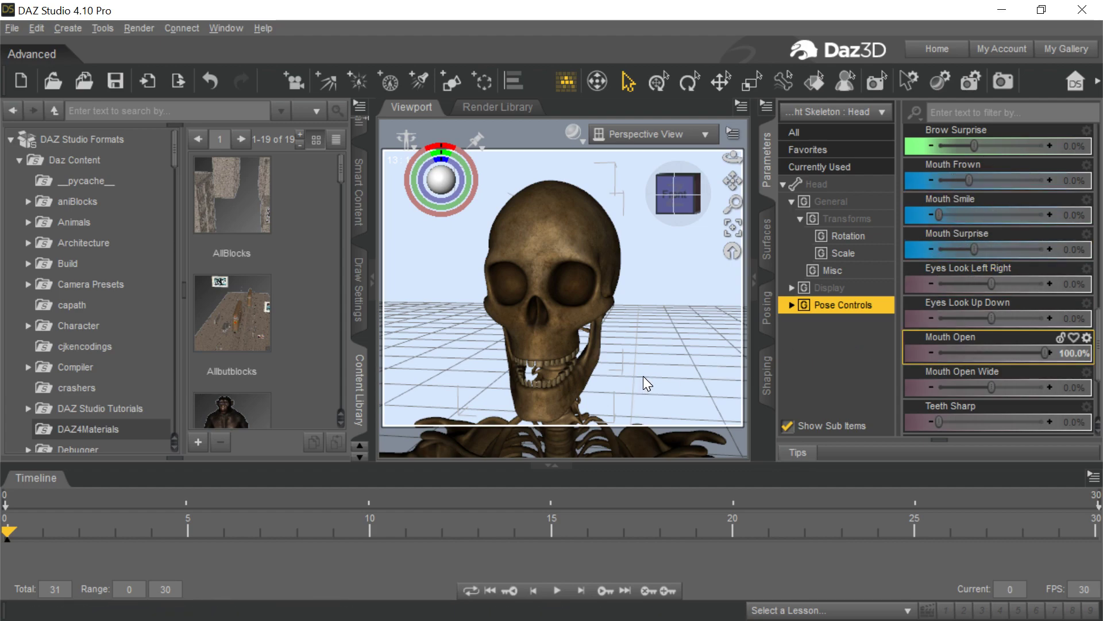
mouse_move(664, 366)
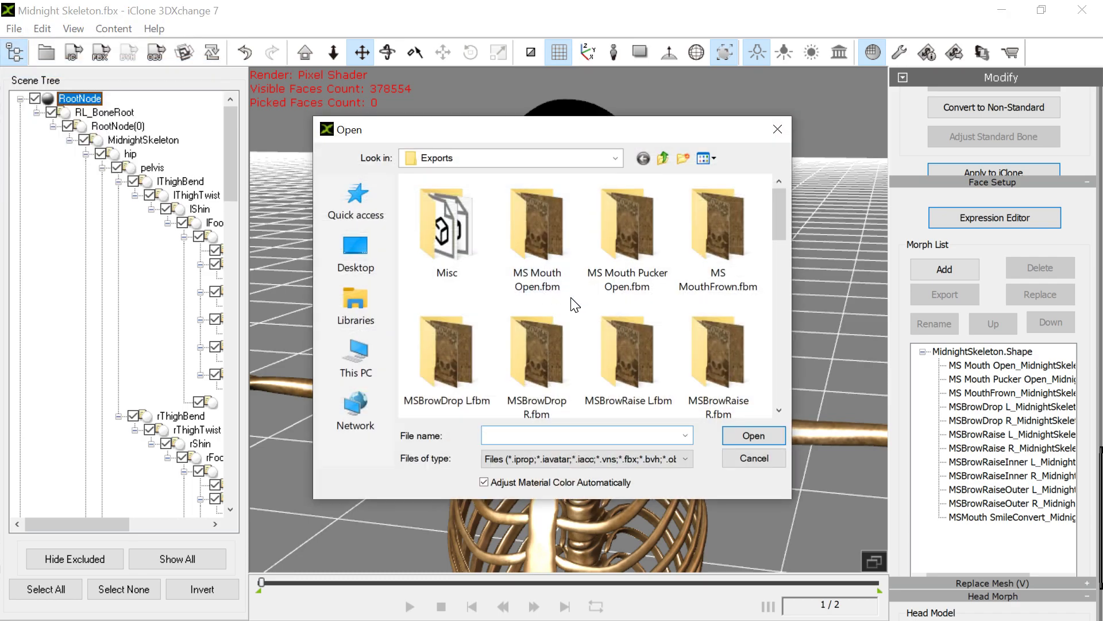
mouse_move(640, 299)
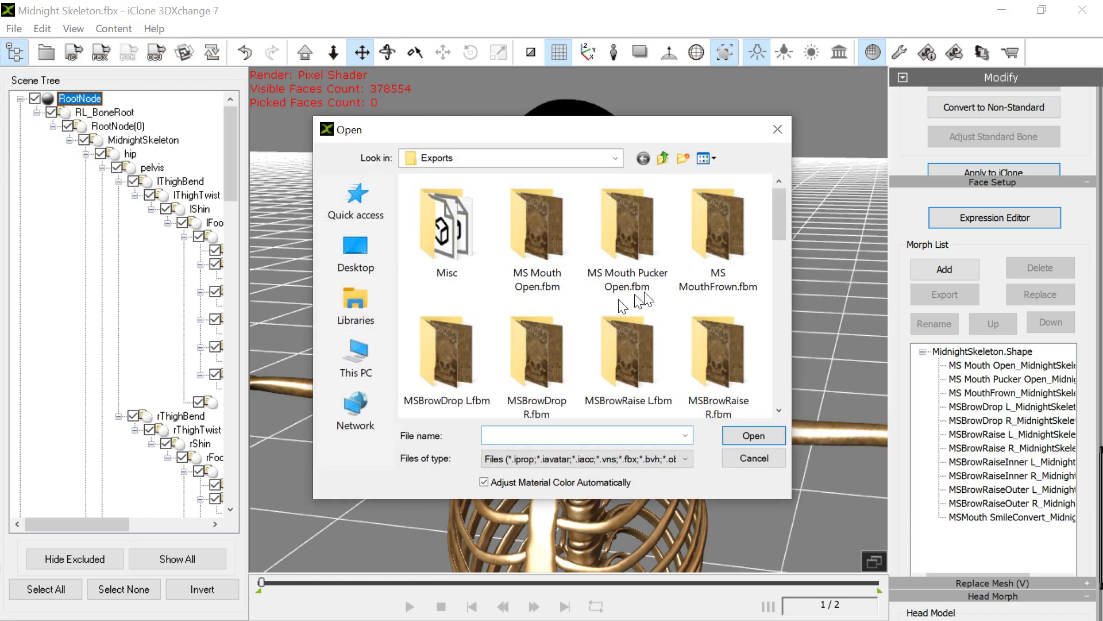
- Open Midnight Skeleton.fbx, discard the current scene without exporting, and confirm the FBX import
scroll(down, 3)
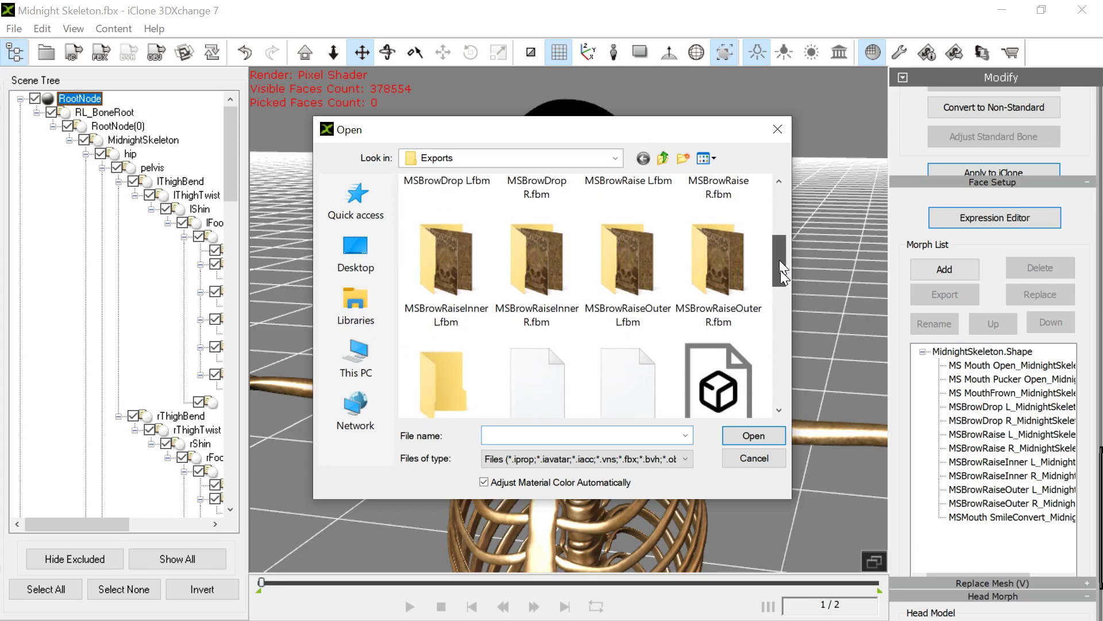
scroll(down, 3)
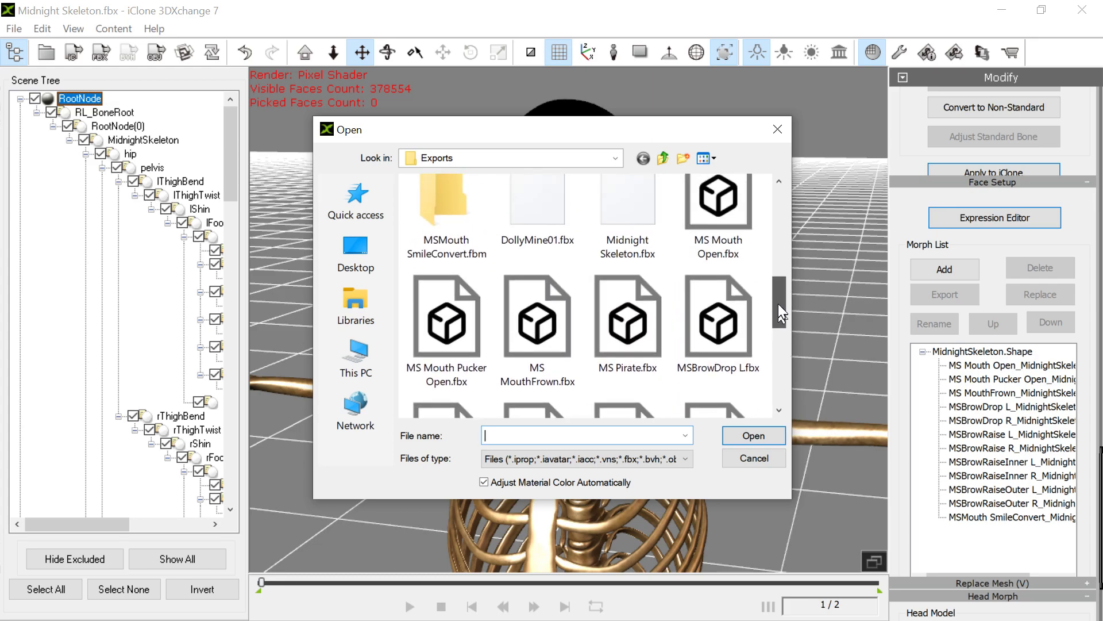
click(753, 458)
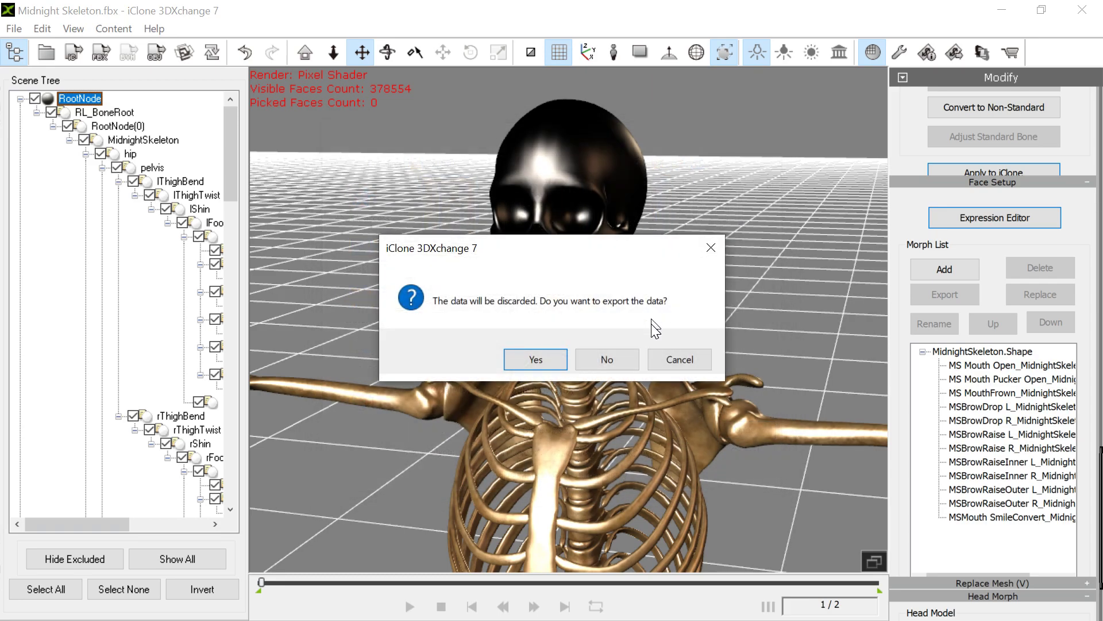
click(534, 358)
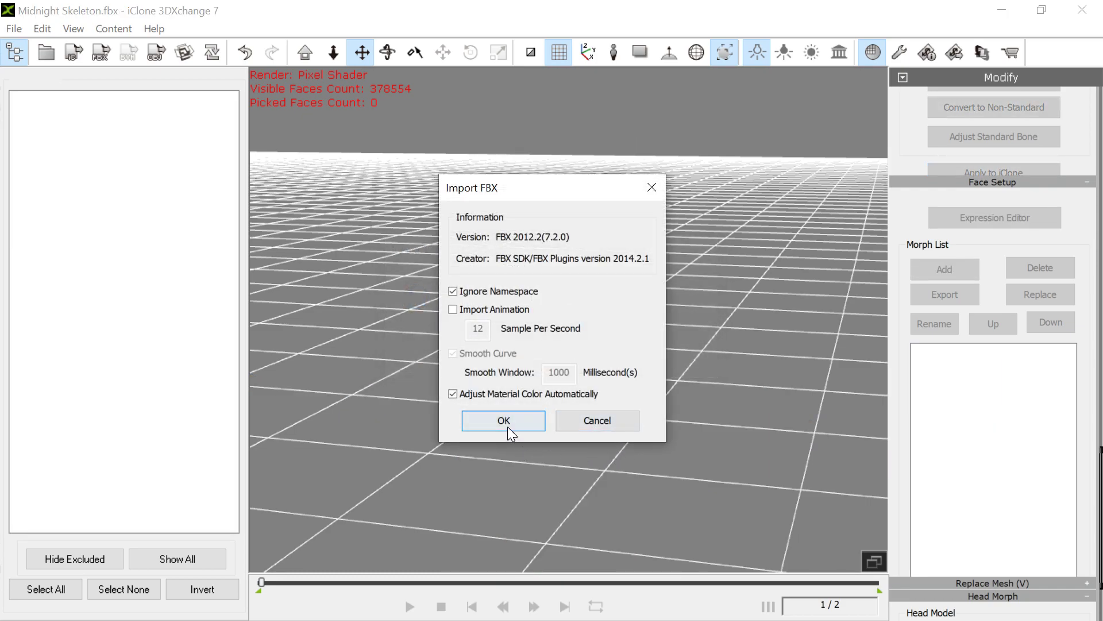
click(503, 420)
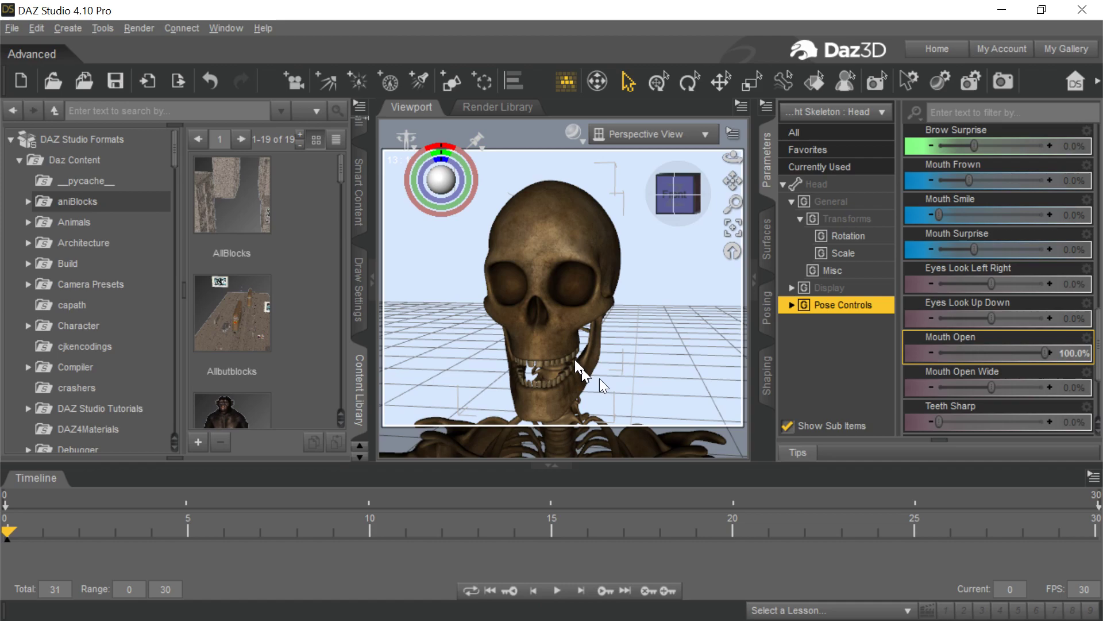
mouse_move(1063, 359)
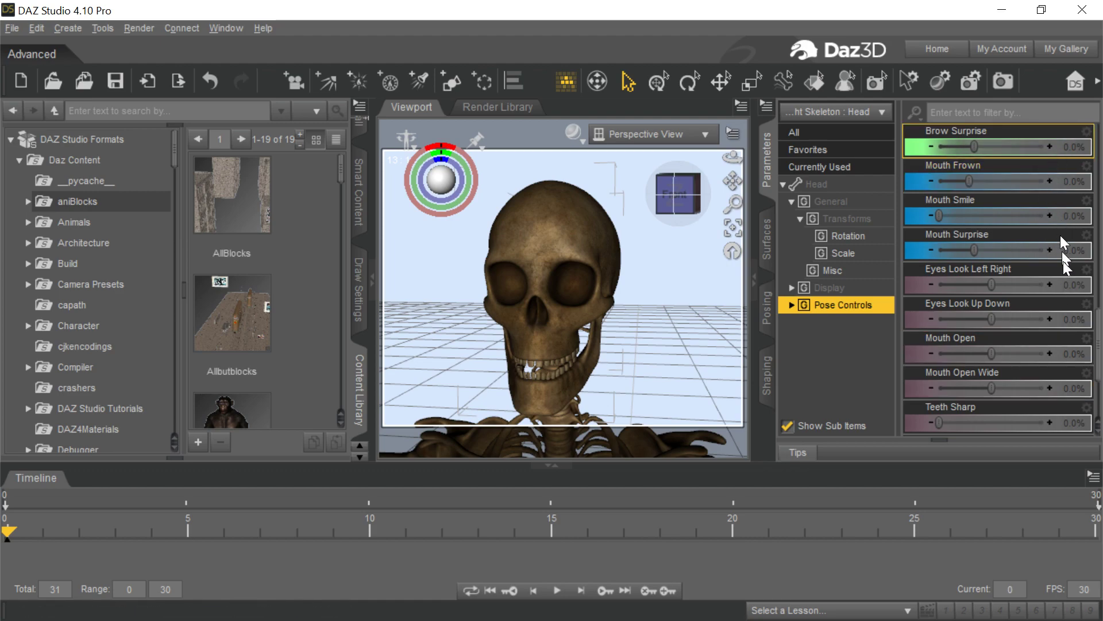
mouse_move(1000, 81)
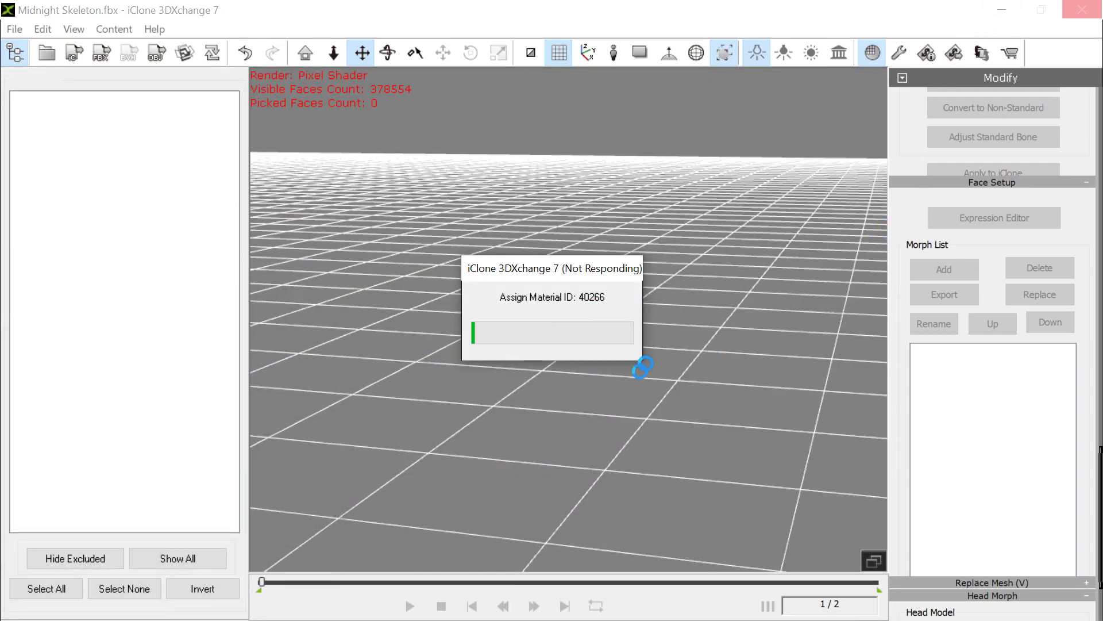
mouse_move(568, 385)
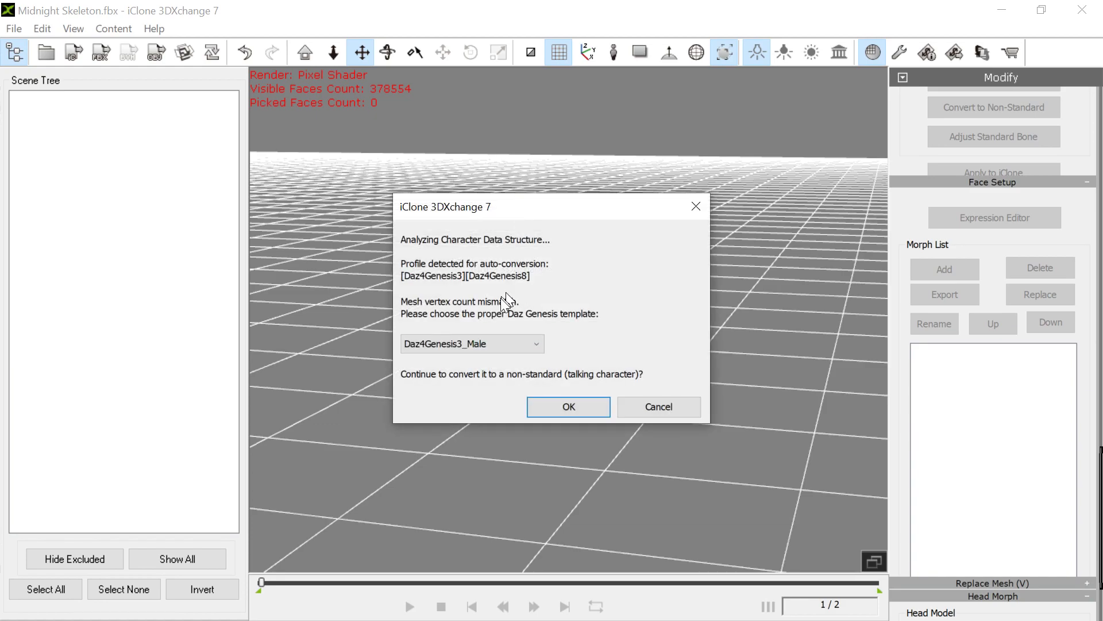
mouse_move(496, 257)
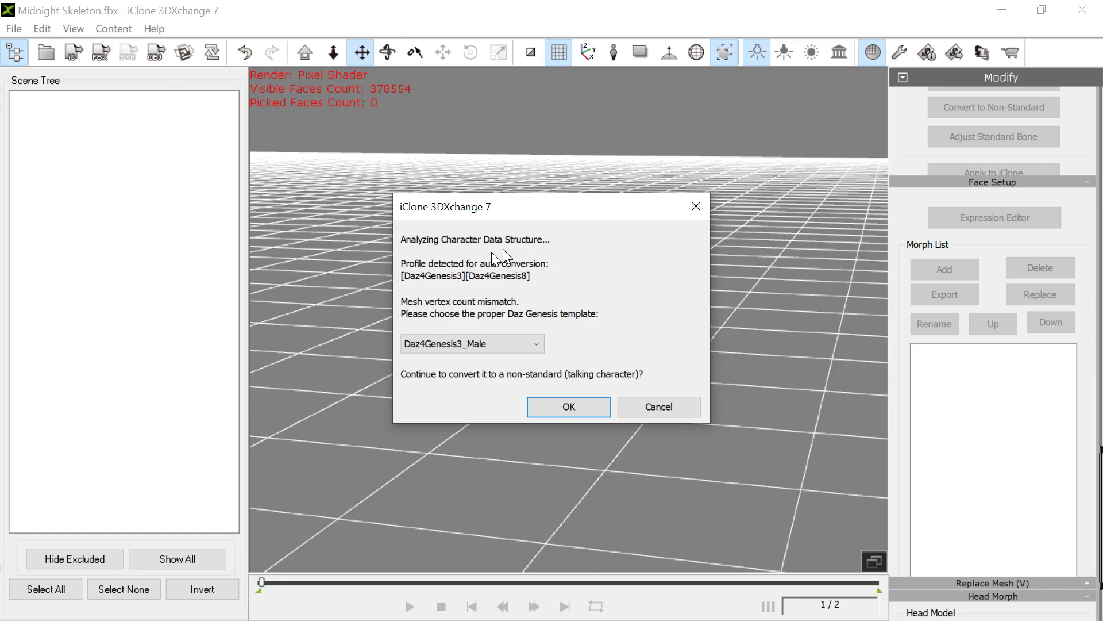
mouse_move(449, 363)
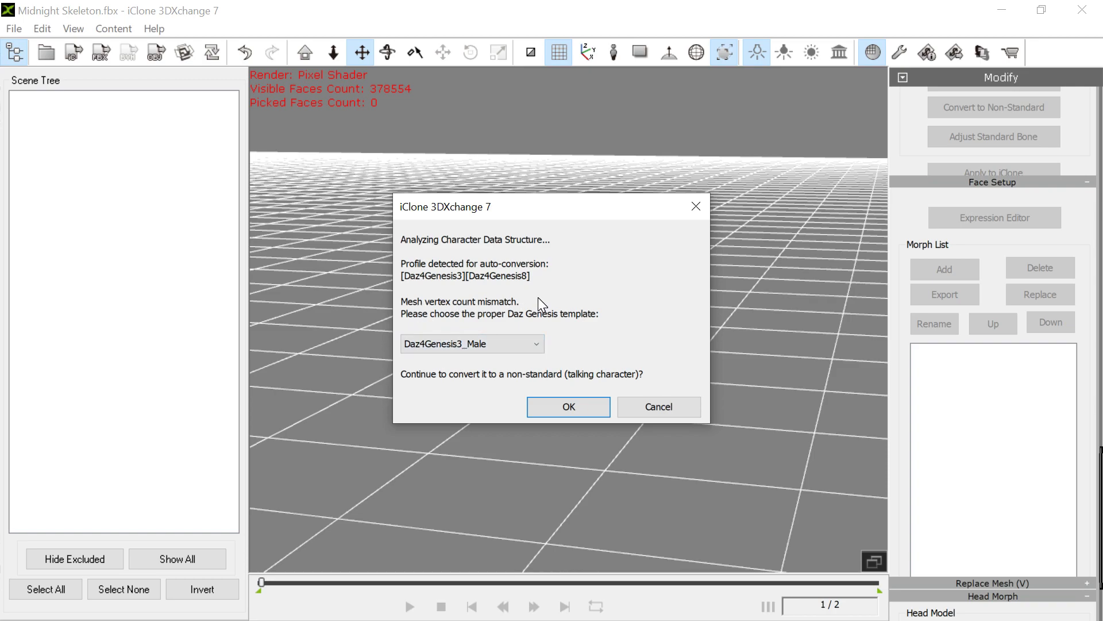
mouse_move(511, 317)
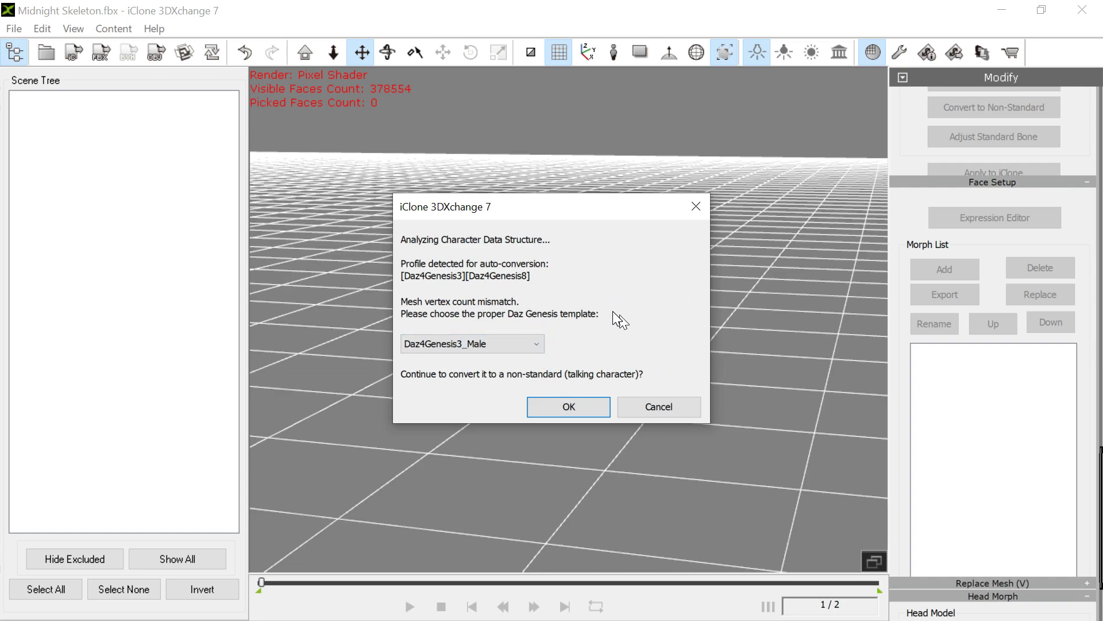
mouse_move(566, 297)
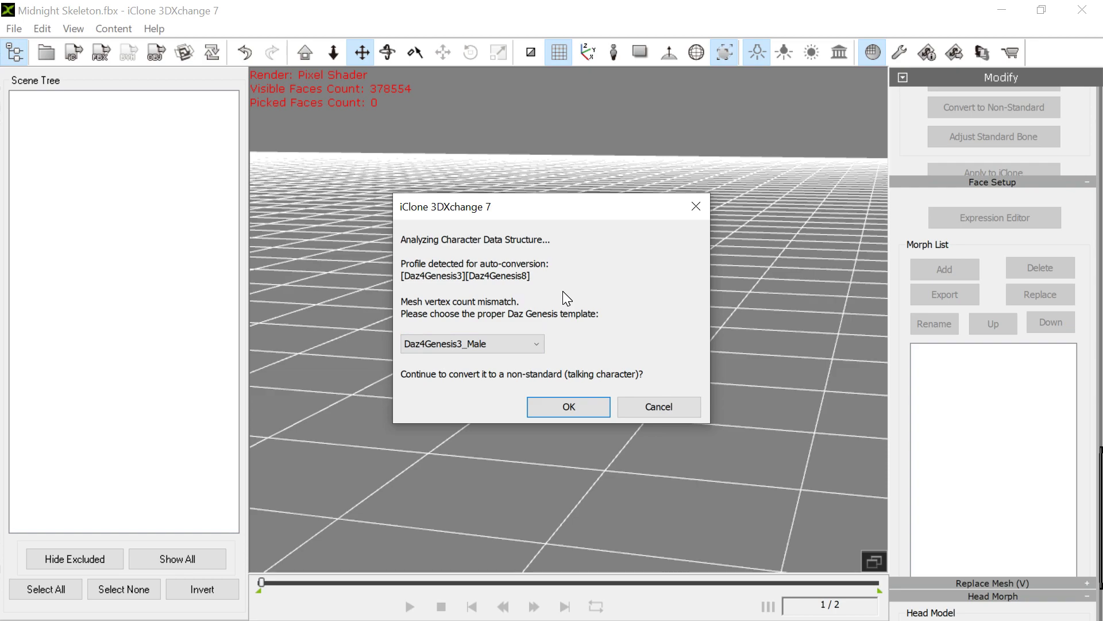
mouse_move(665, 295)
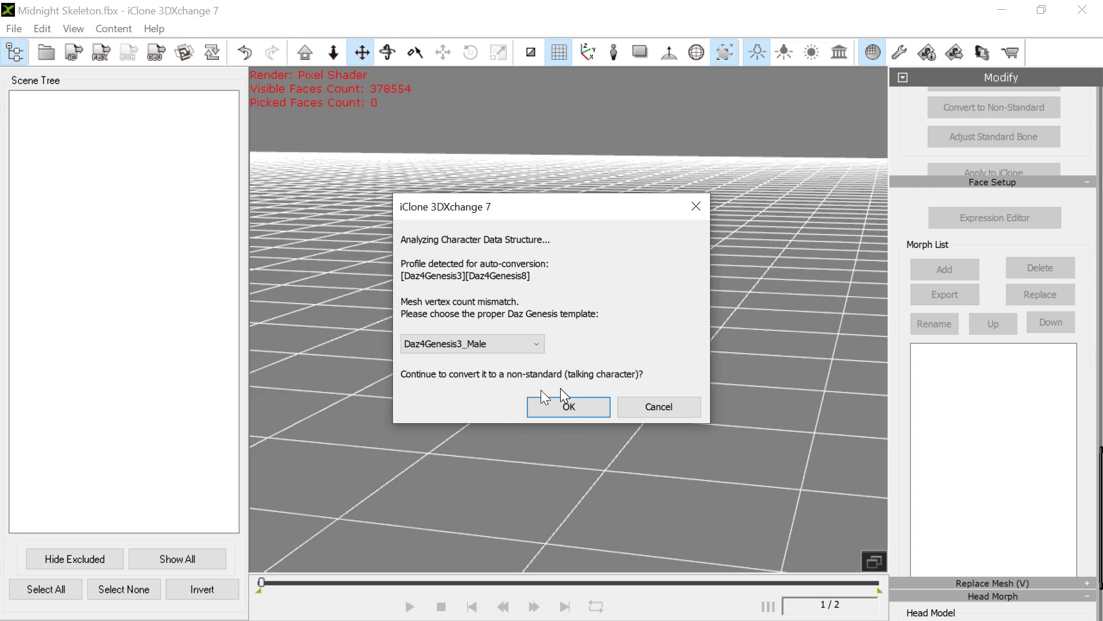
- Confirm conversion to a non-standard talking character using the Daz4Genesis3_Male template
click(568, 407)
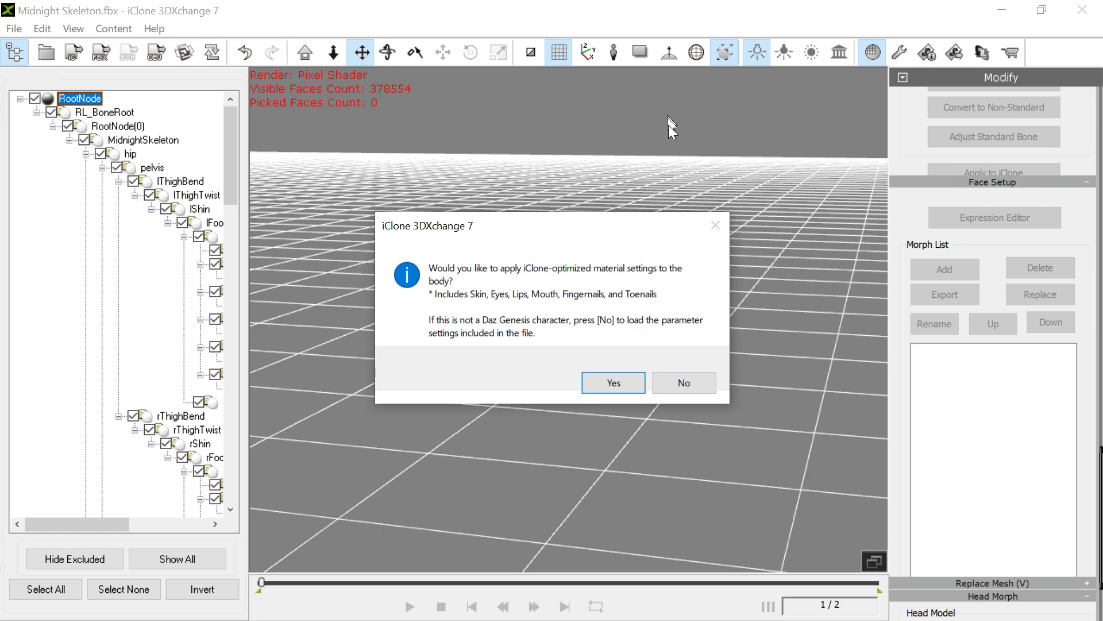
mouse_move(512, 298)
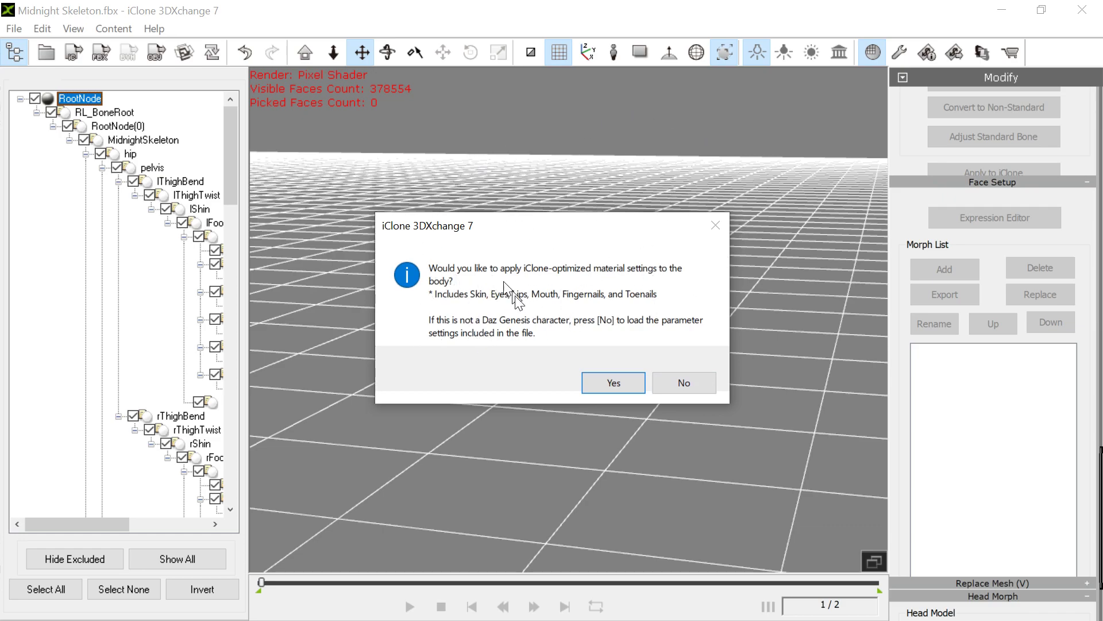
- Decline iClone-optimized body materials and open the Characterization Profile for bone mapping
click(682, 382)
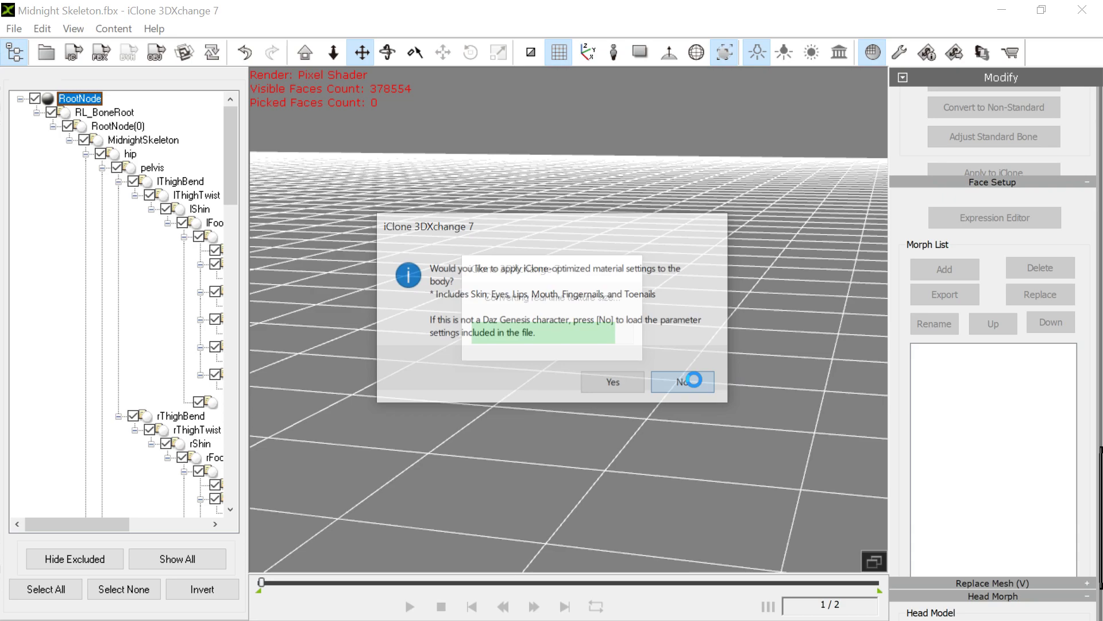
click(680, 381)
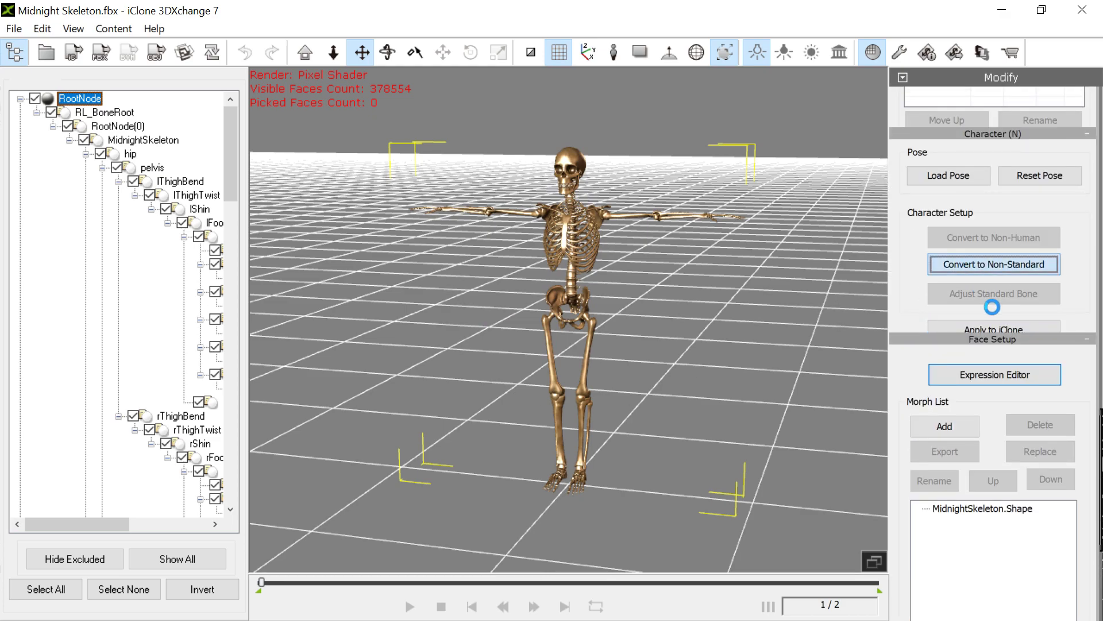
click(993, 264)
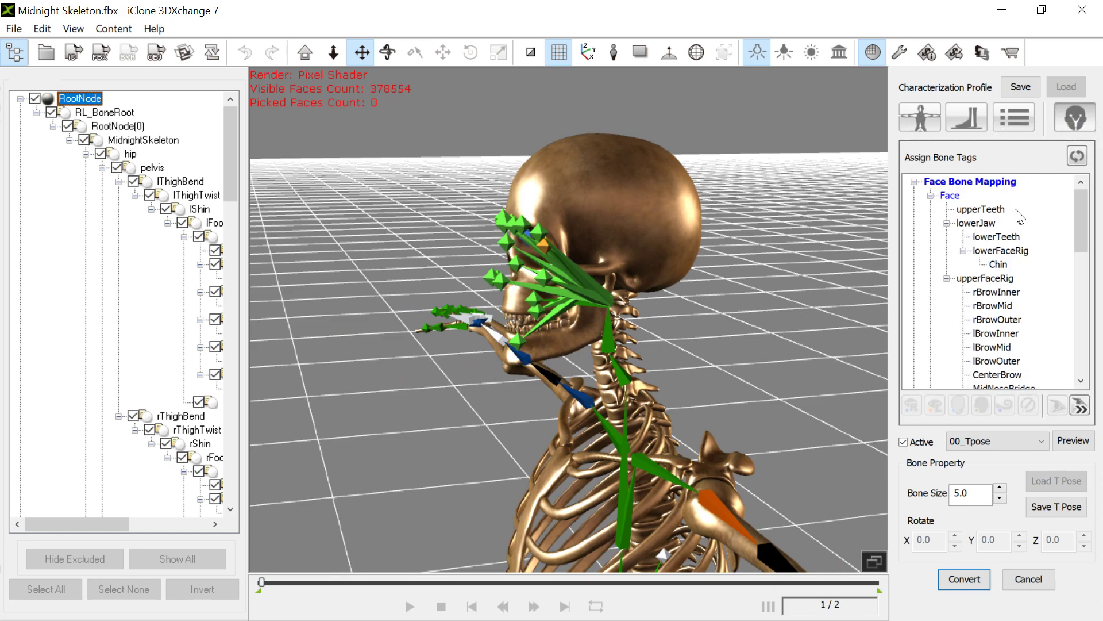
- Select lowerJaw, rotate it to open the mouth, and map it as the character's jaw
click(977, 222)
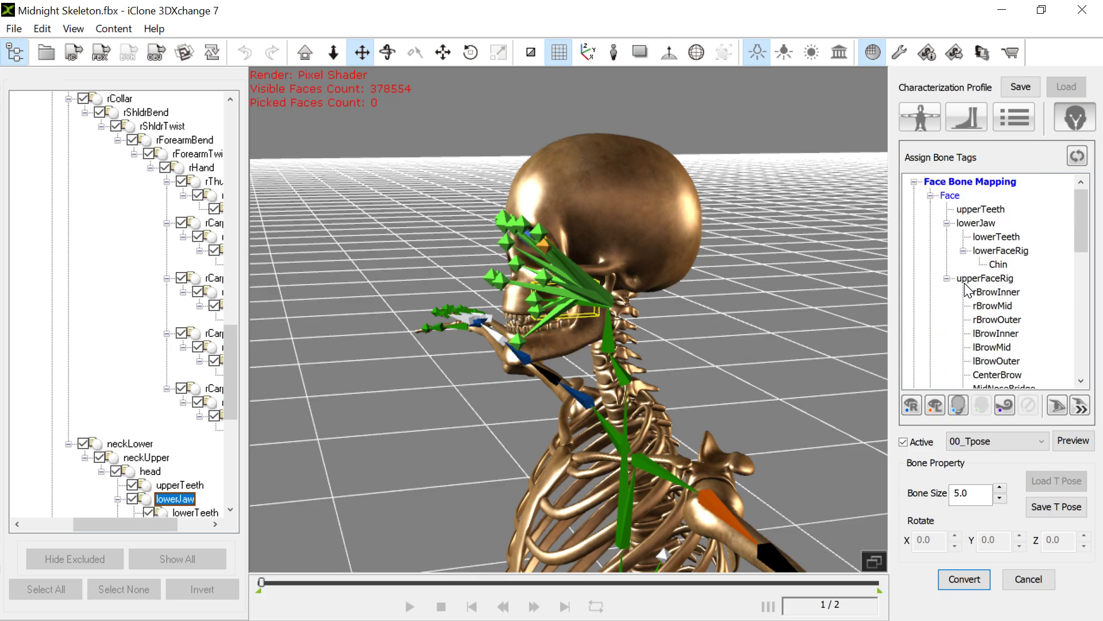
click(977, 223)
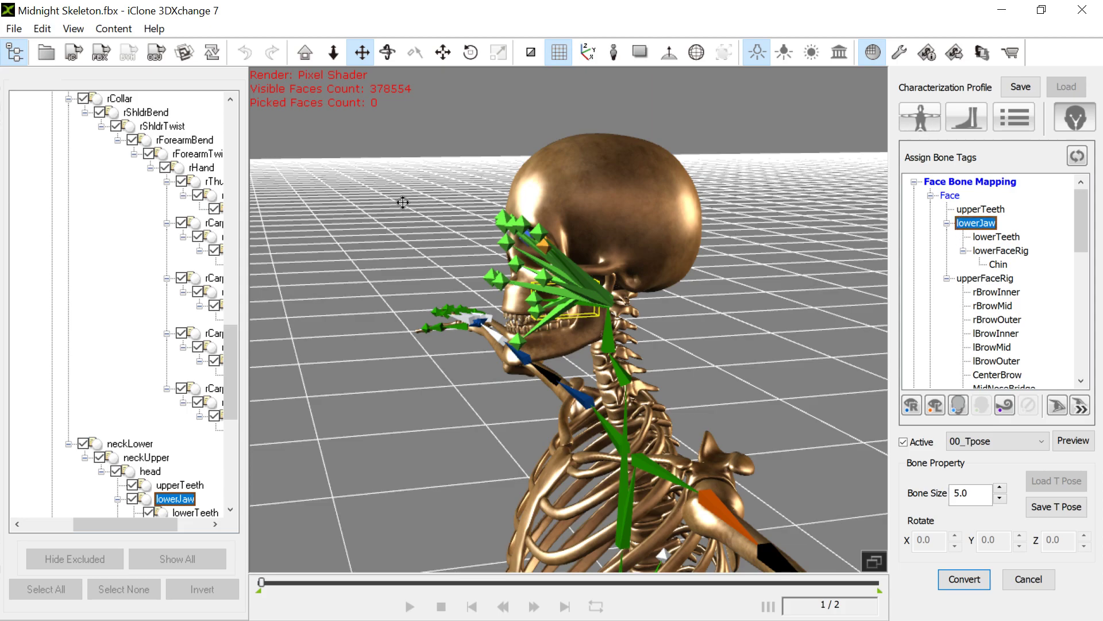
mouse_move(573, 235)
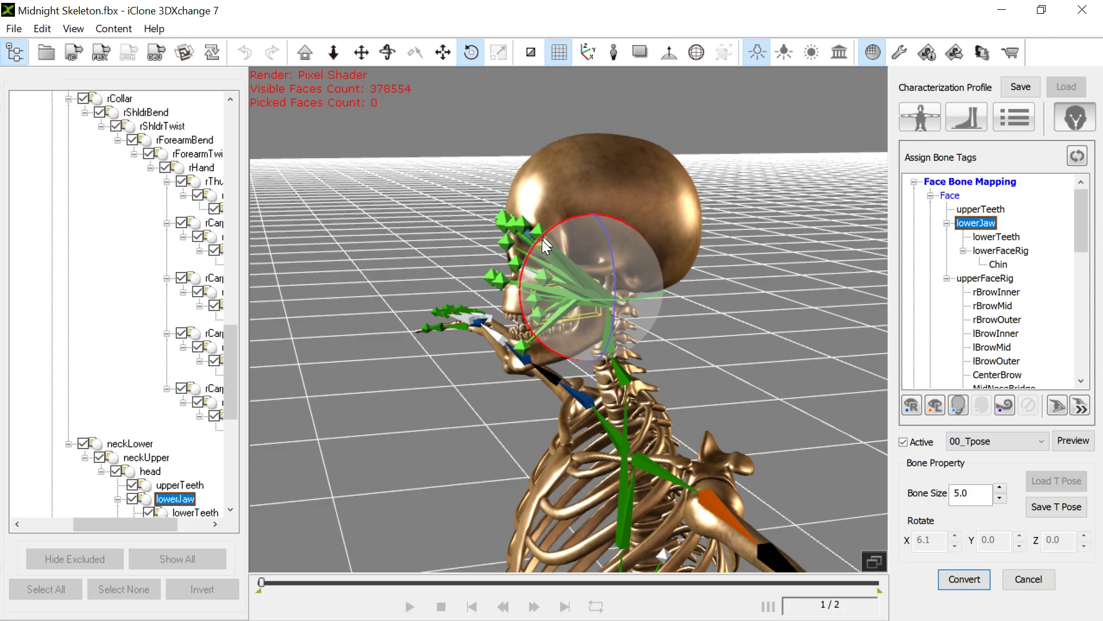
drag(549, 245, 549, 250)
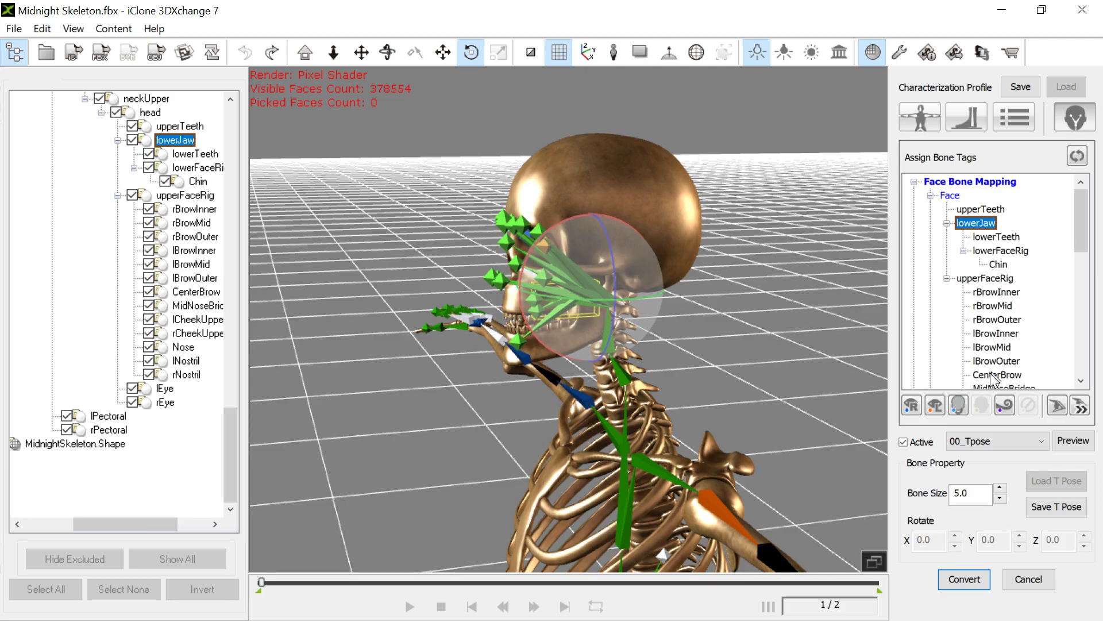
mouse_move(959, 404)
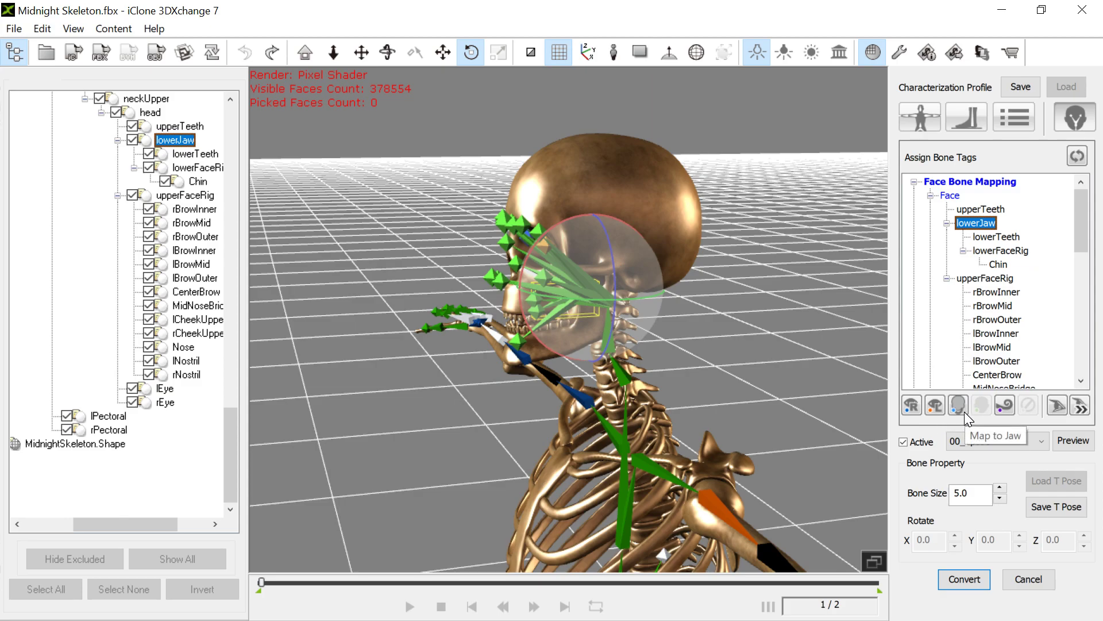
click(165, 194)
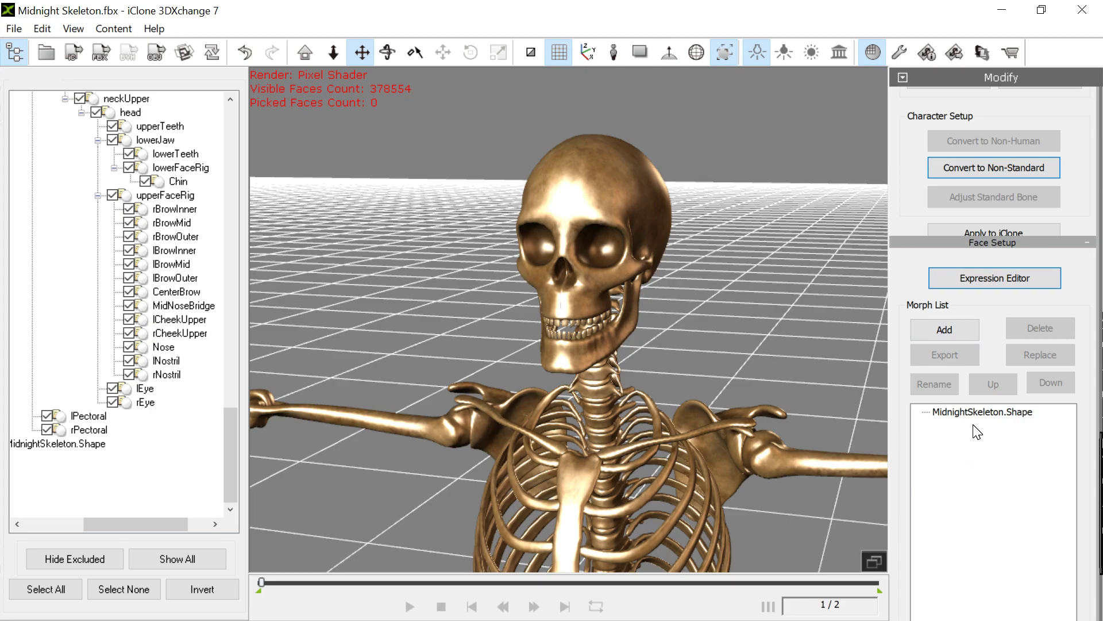
mouse_move(703, 351)
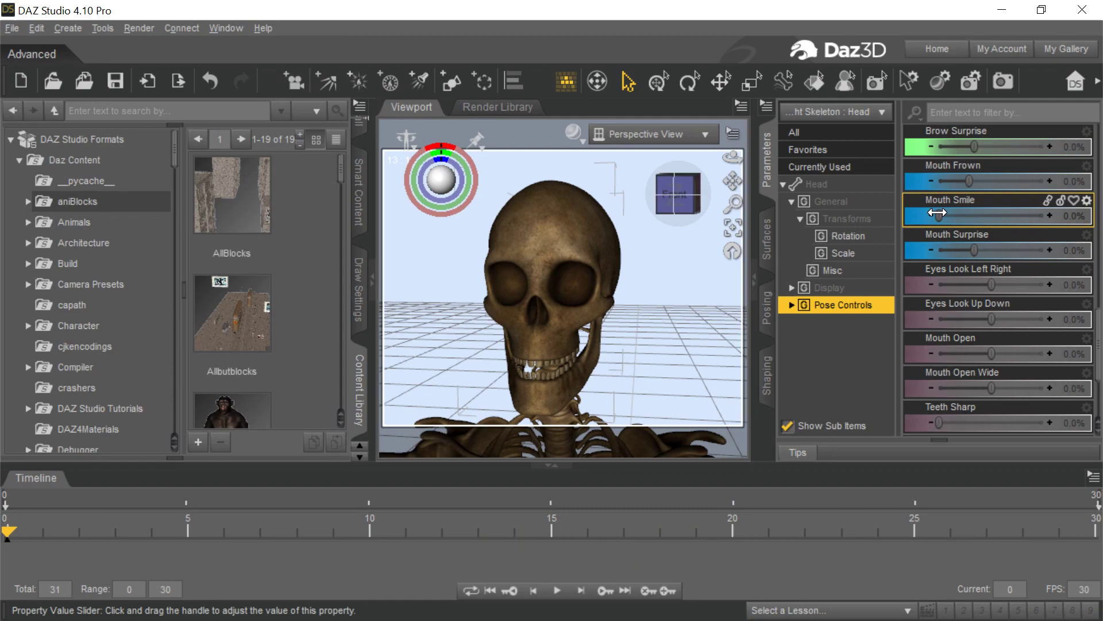
- Drag the Mouth Smile slider to raise the smile expression on the head
drag(940, 213, 1066, 213)
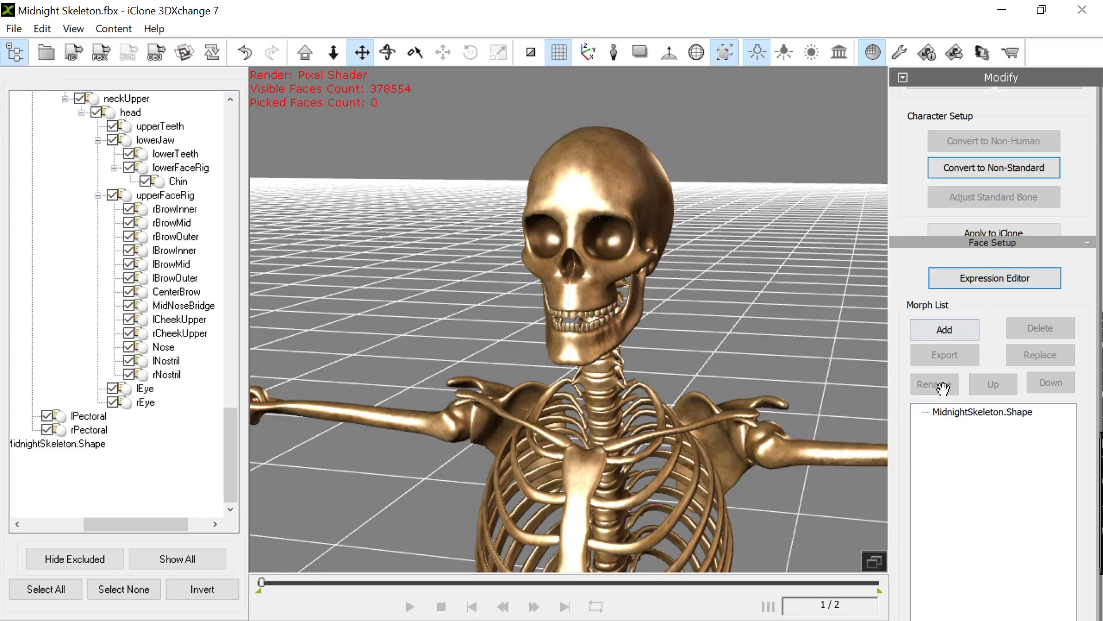
mouse_move(991, 384)
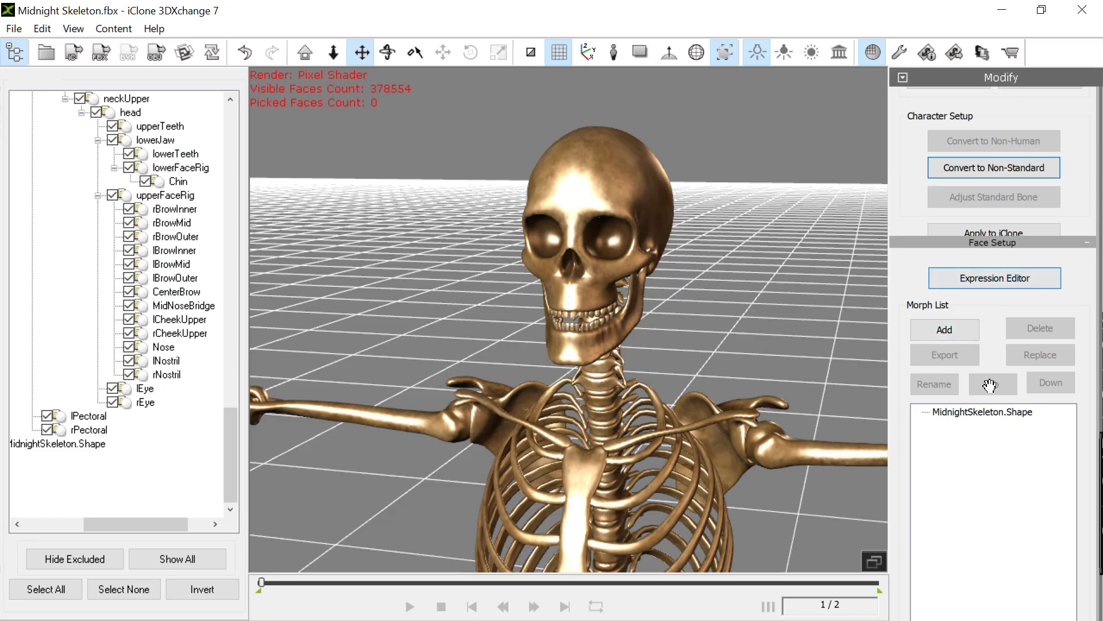
click(944, 330)
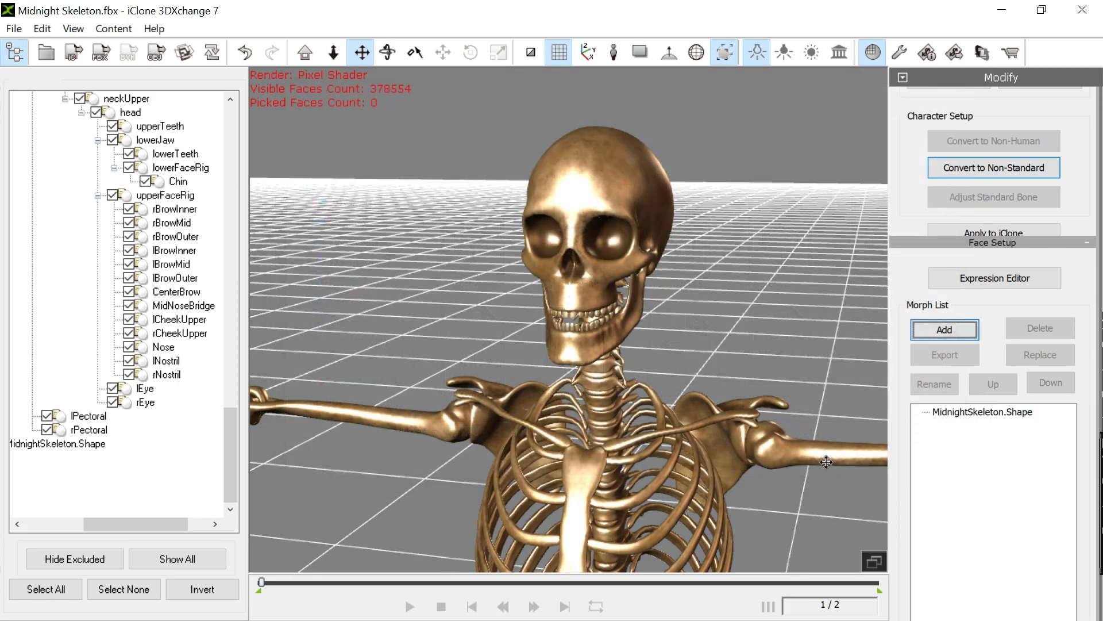
mouse_move(745, 373)
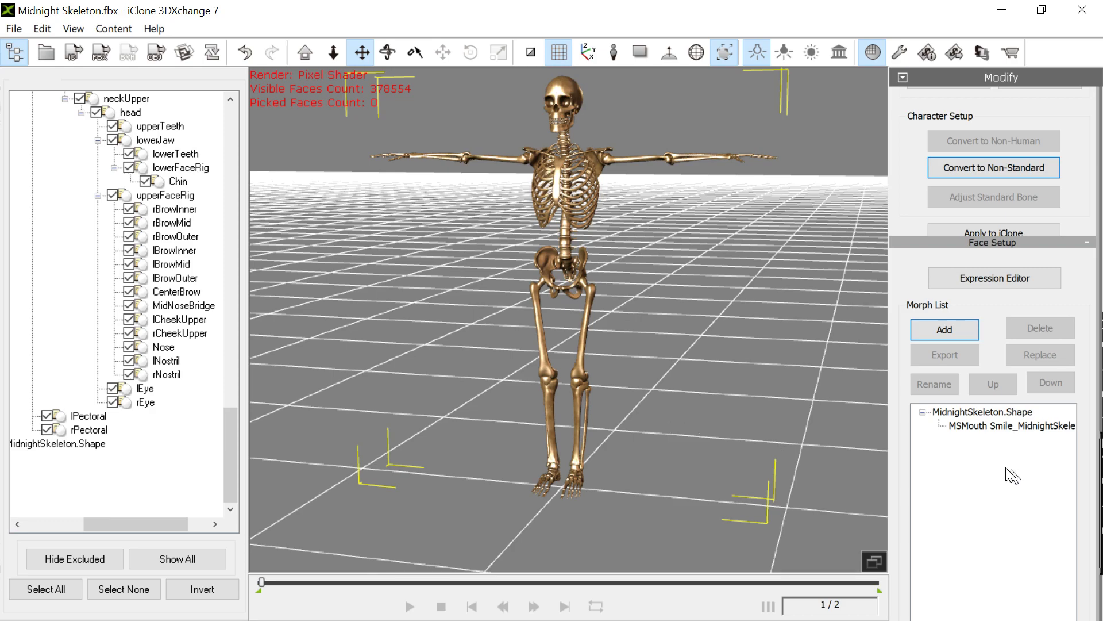
click(1015, 425)
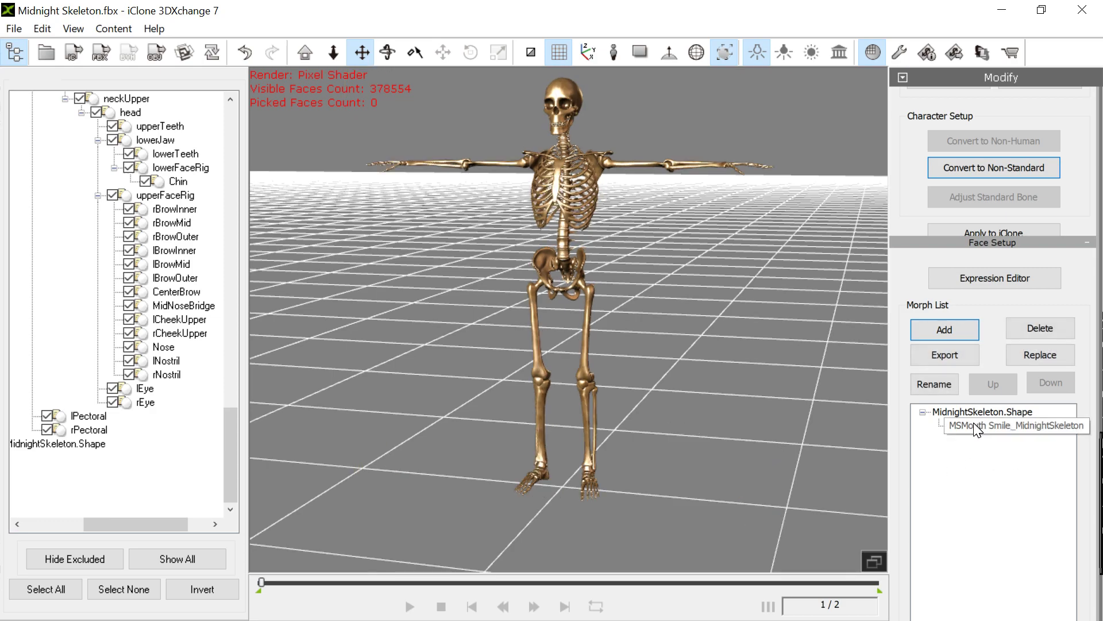
click(984, 411)
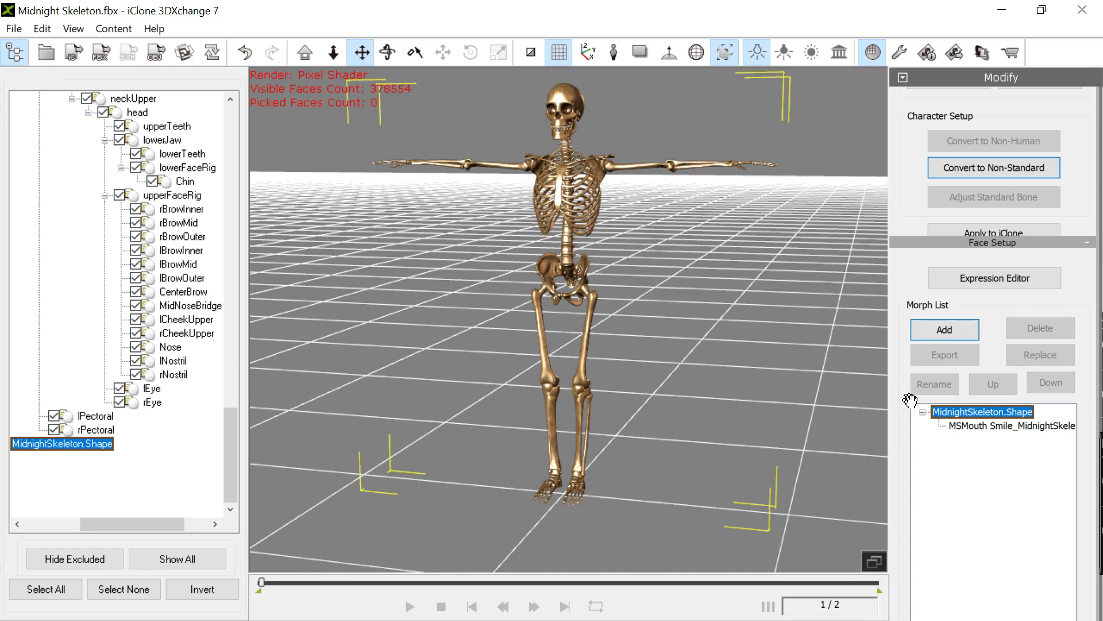
click(1010, 425)
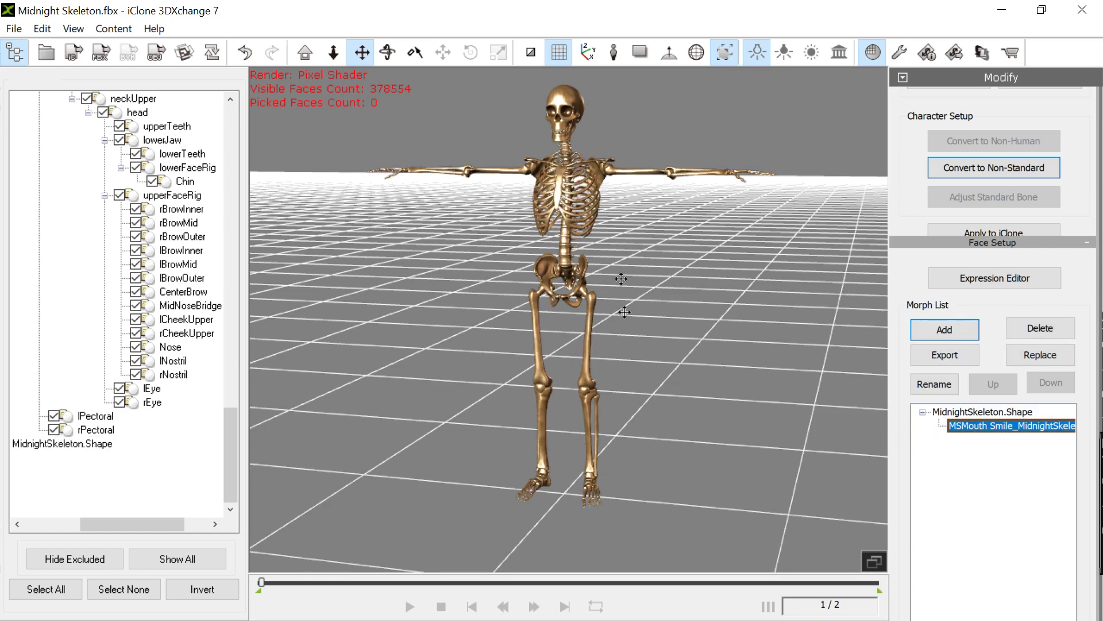
mouse_move(1040, 354)
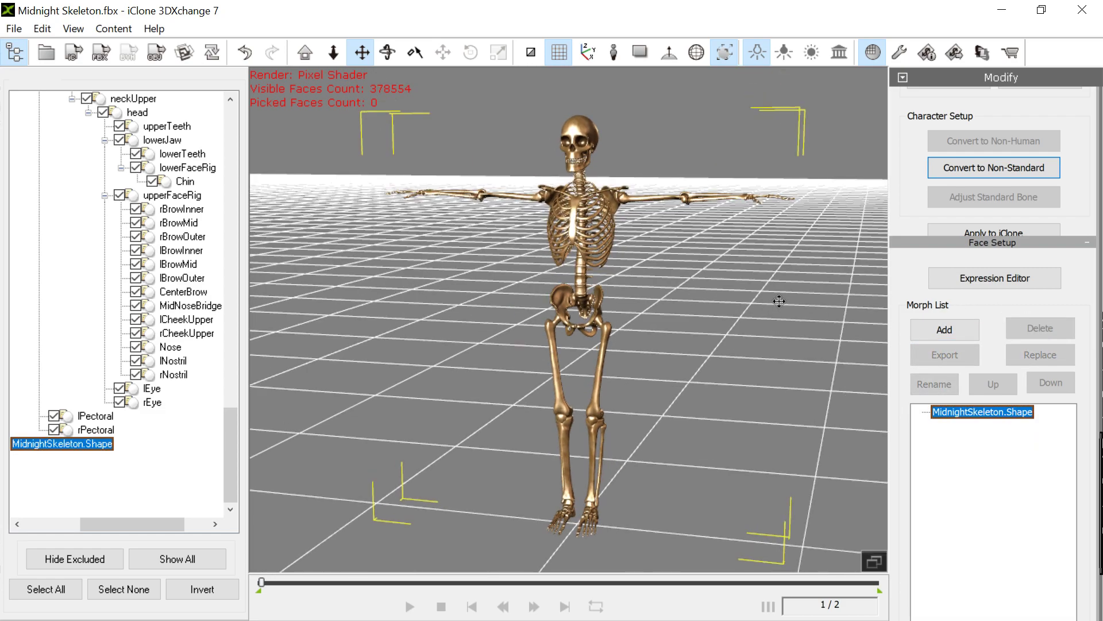
mouse_move(1012, 436)
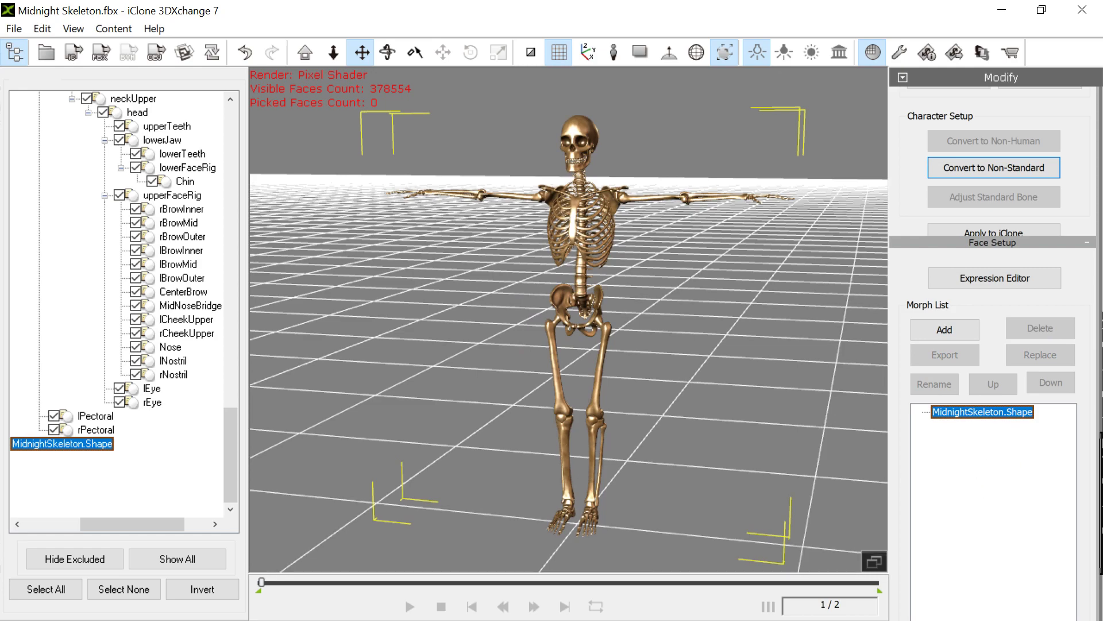
mouse_move(1009, 418)
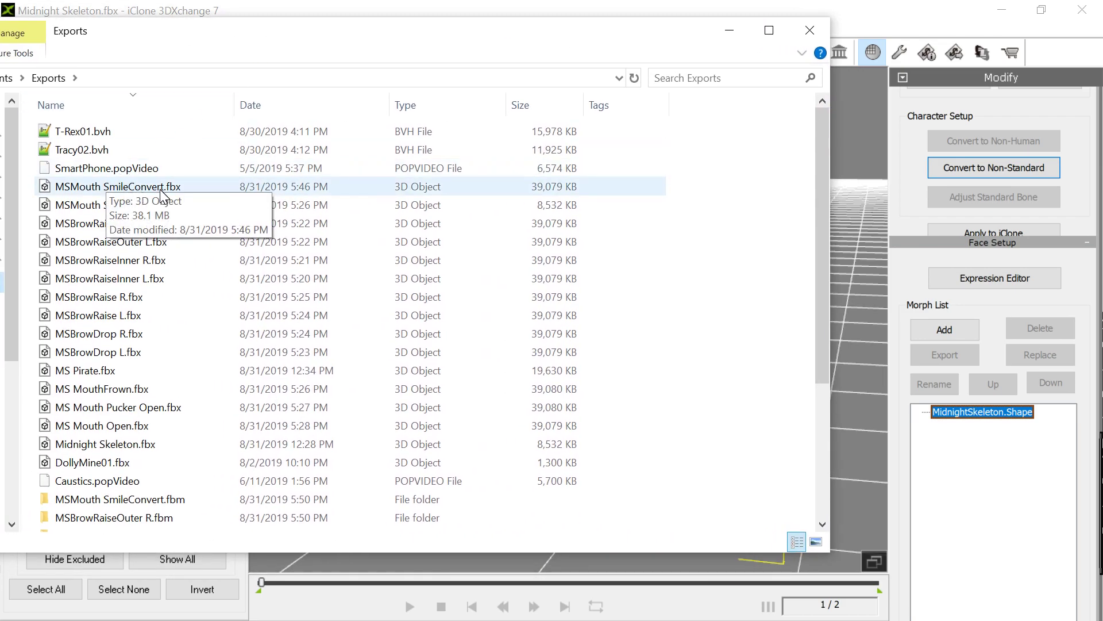
click(111, 242)
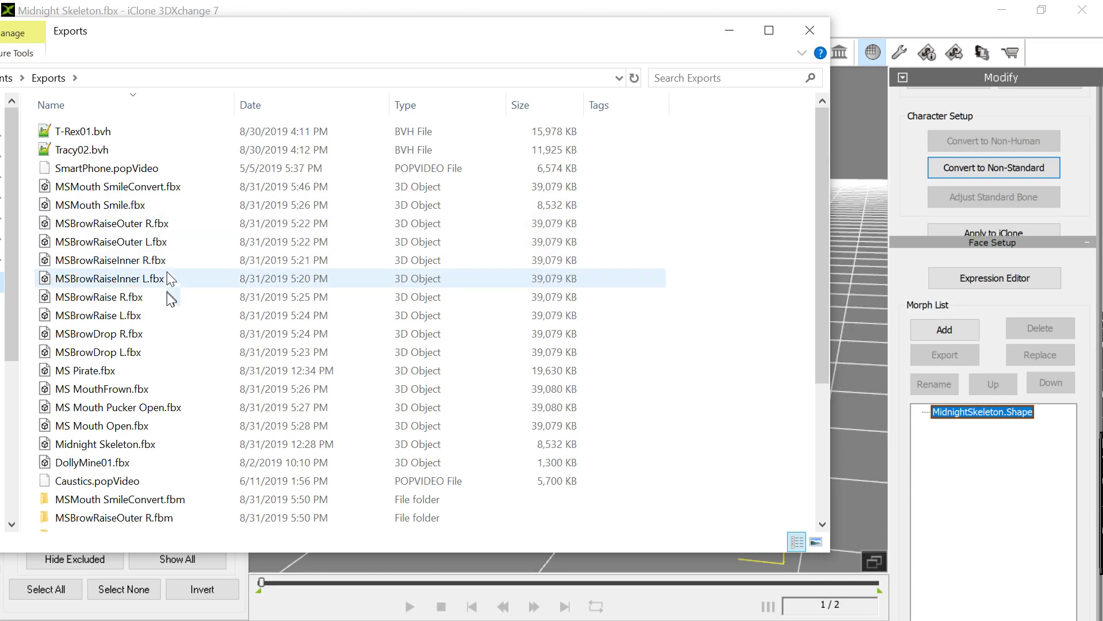
click(110, 260)
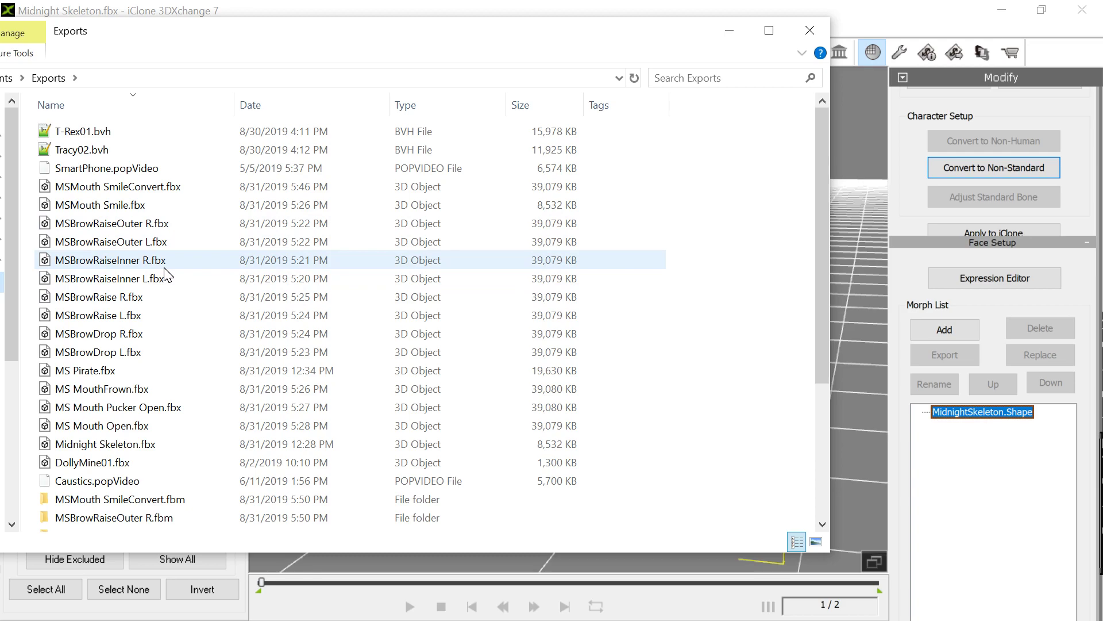
click(99, 315)
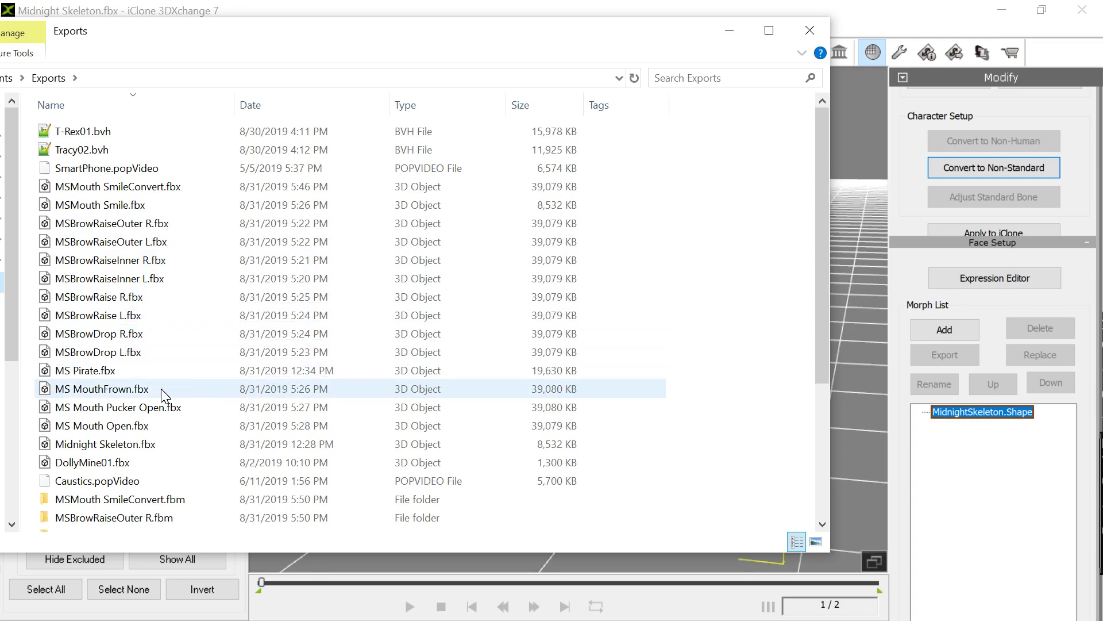
click(91, 462)
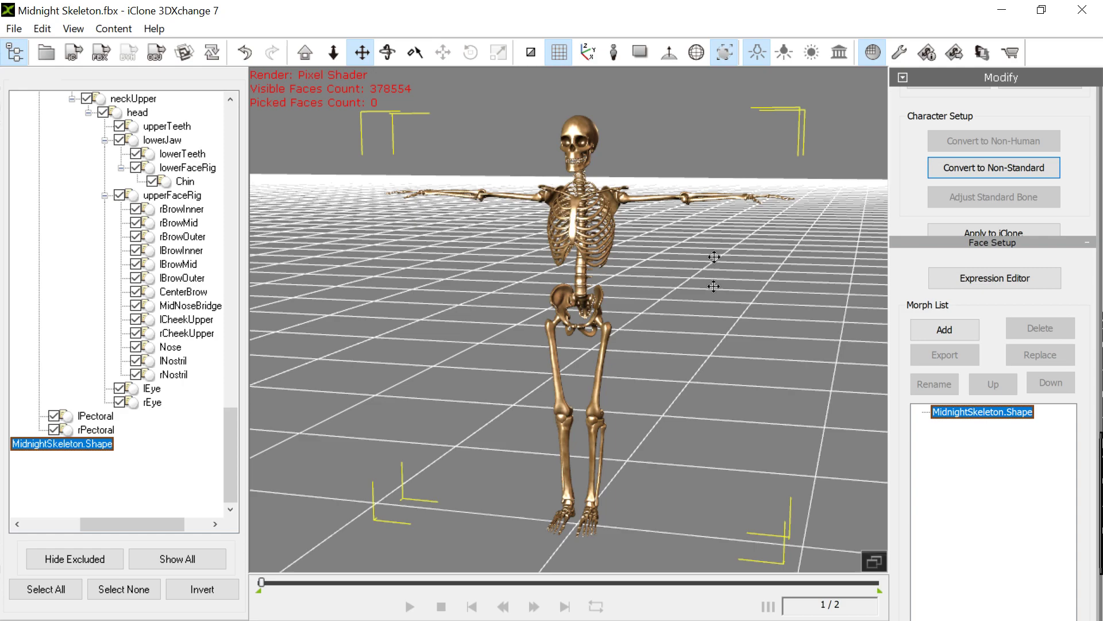
mouse_move(464, 288)
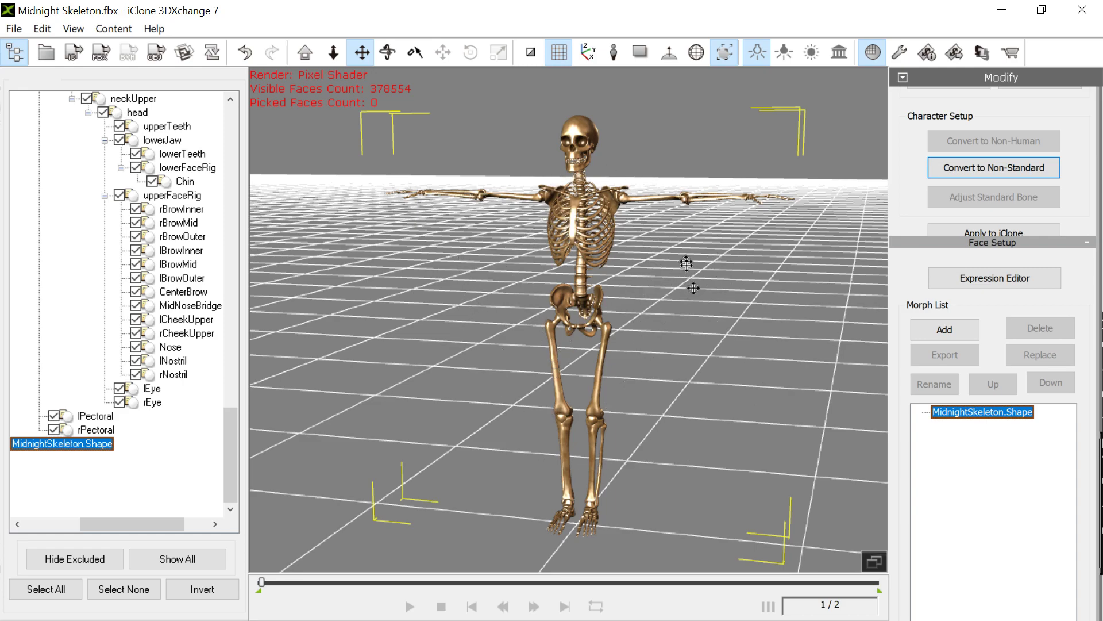
- Add MSMouth SmileConvert.fbx from the Exports folder as a morph on MidnightSkeleton.Shape
click(13, 28)
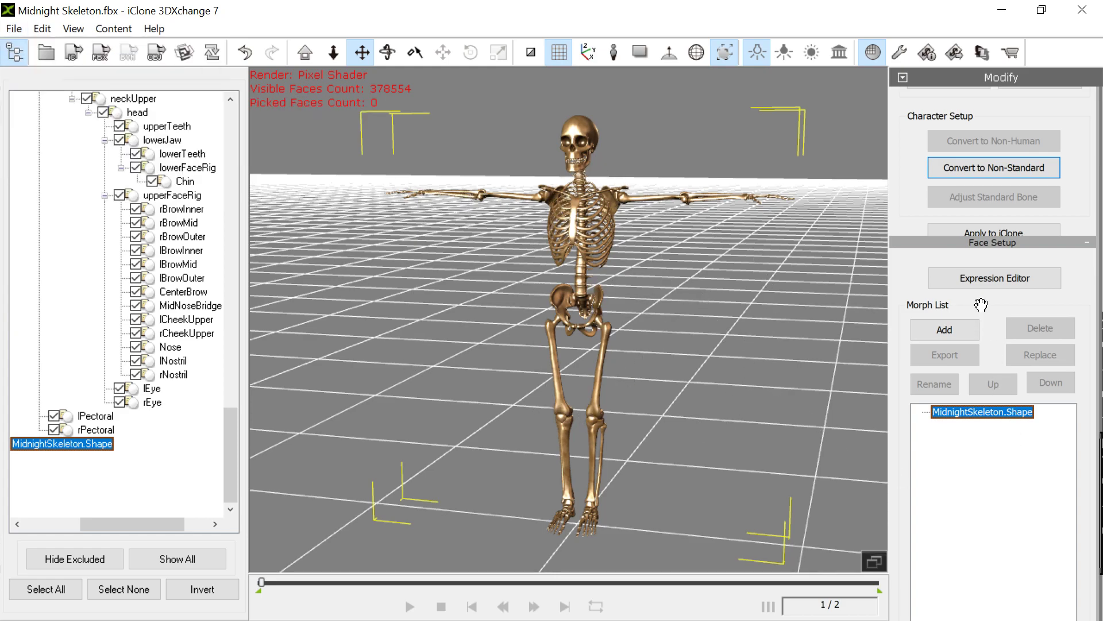
click(945, 330)
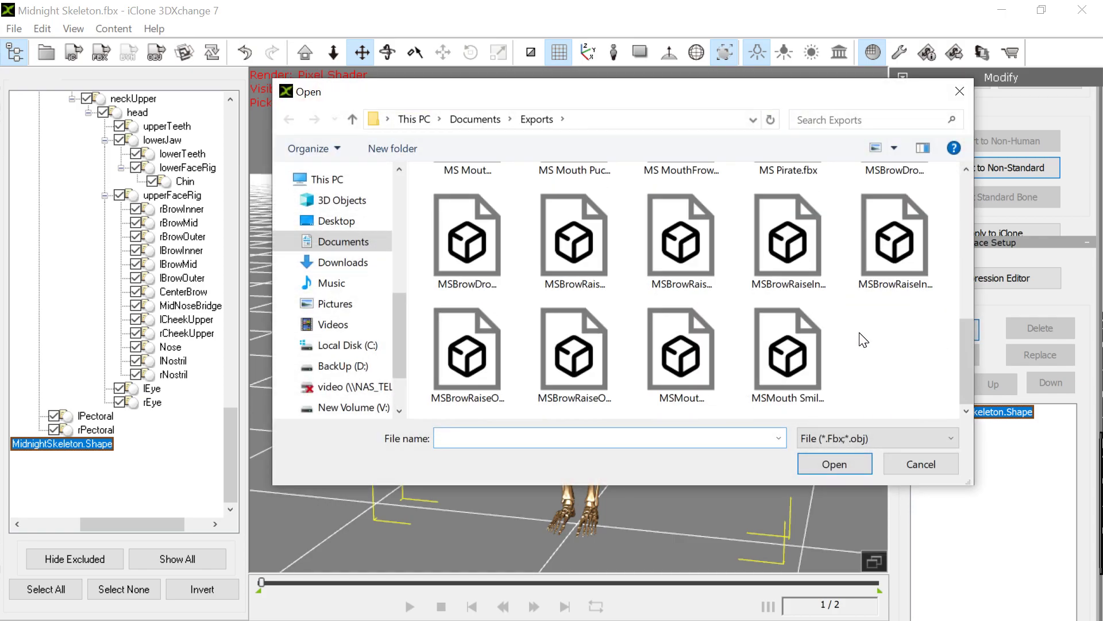
click(787, 354)
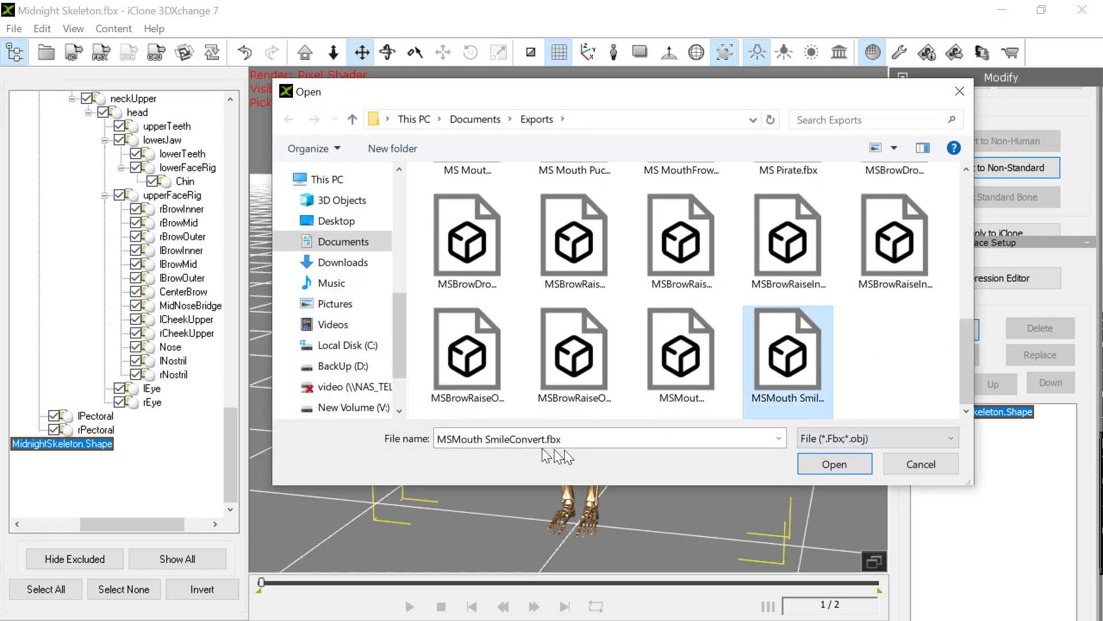
click(834, 463)
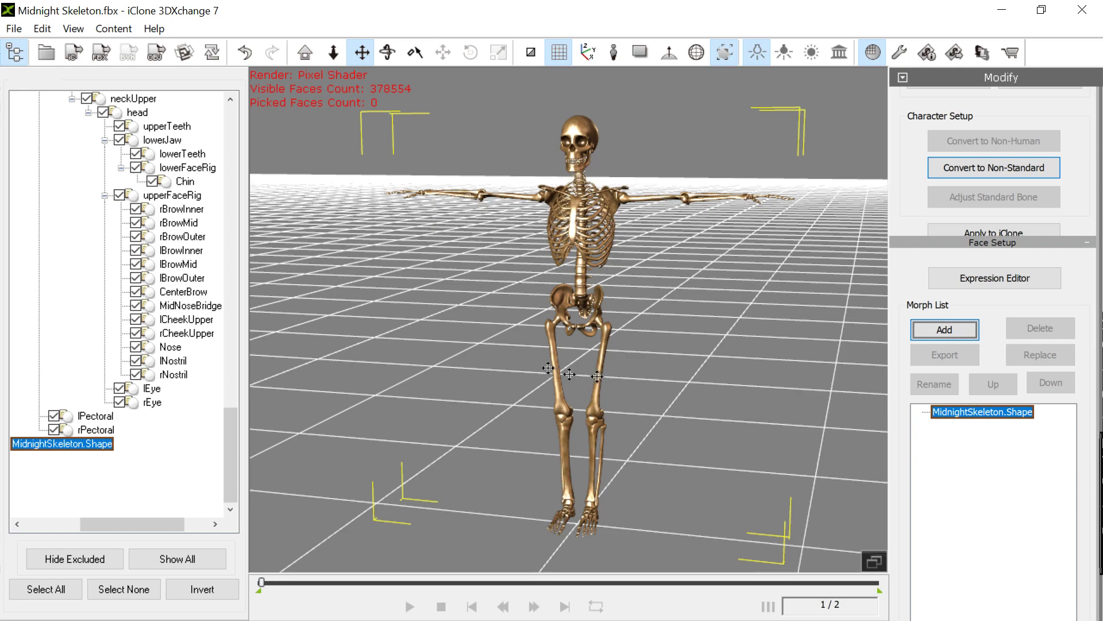
mouse_move(643, 222)
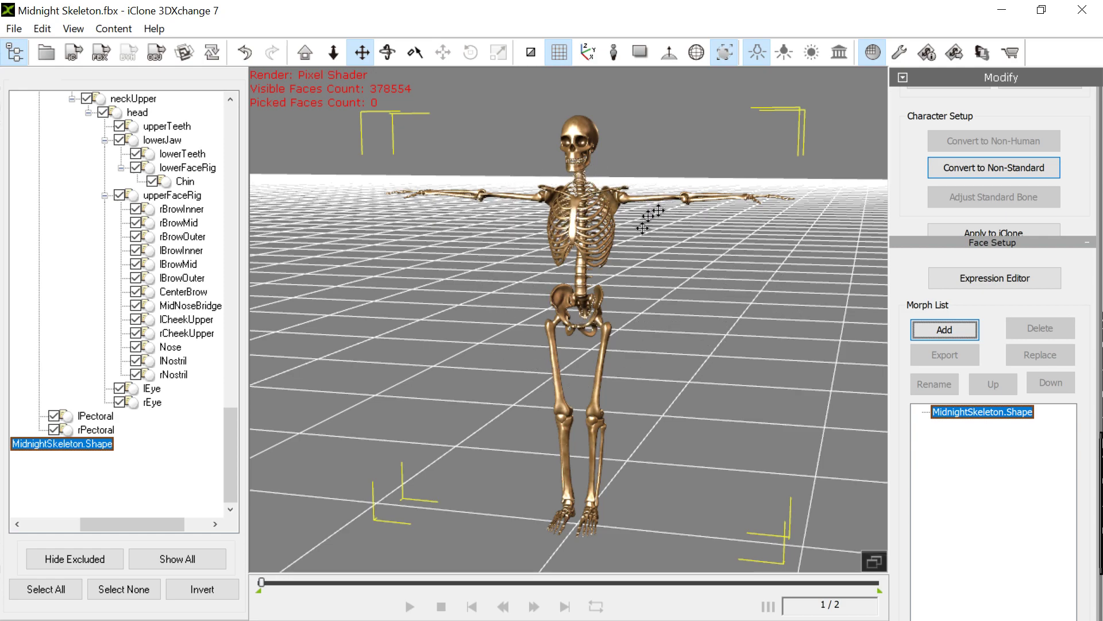
mouse_move(816, 297)
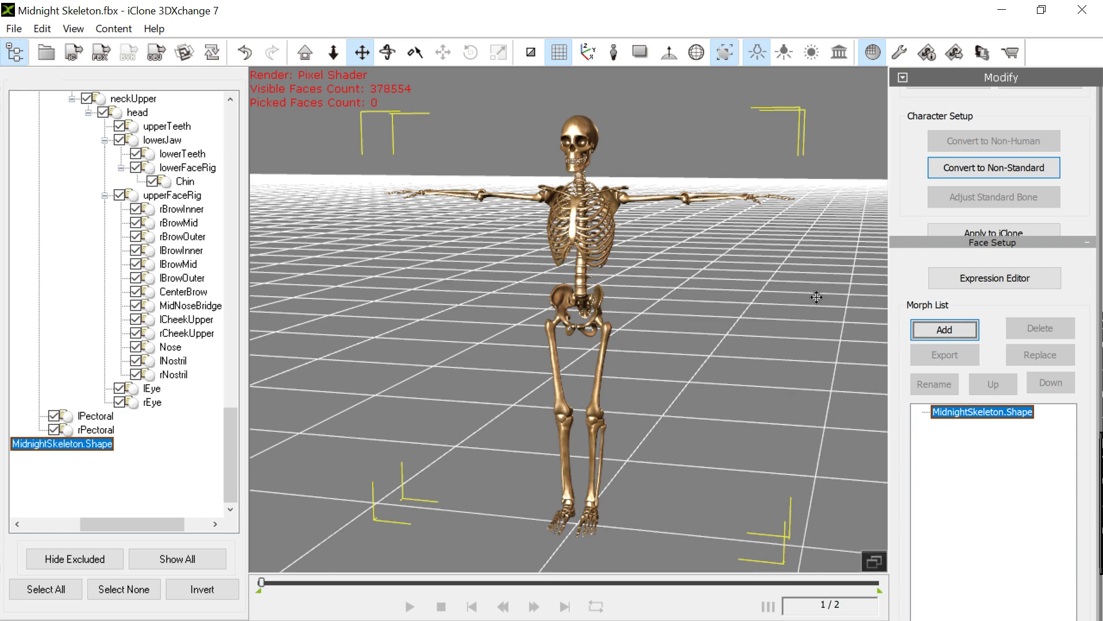
mouse_move(795, 310)
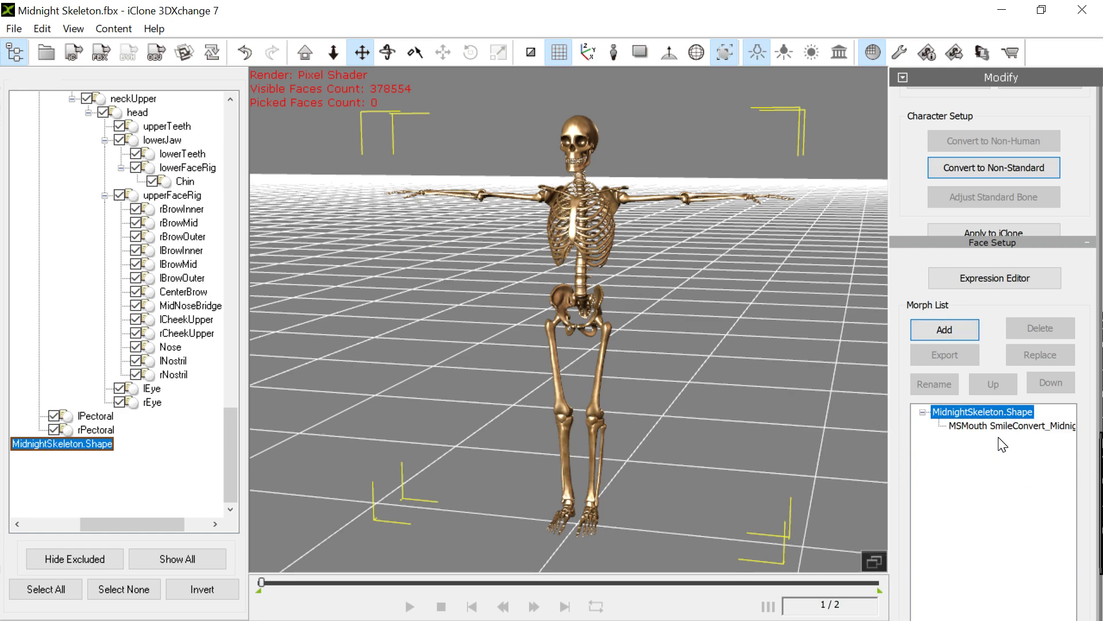
click(1012, 425)
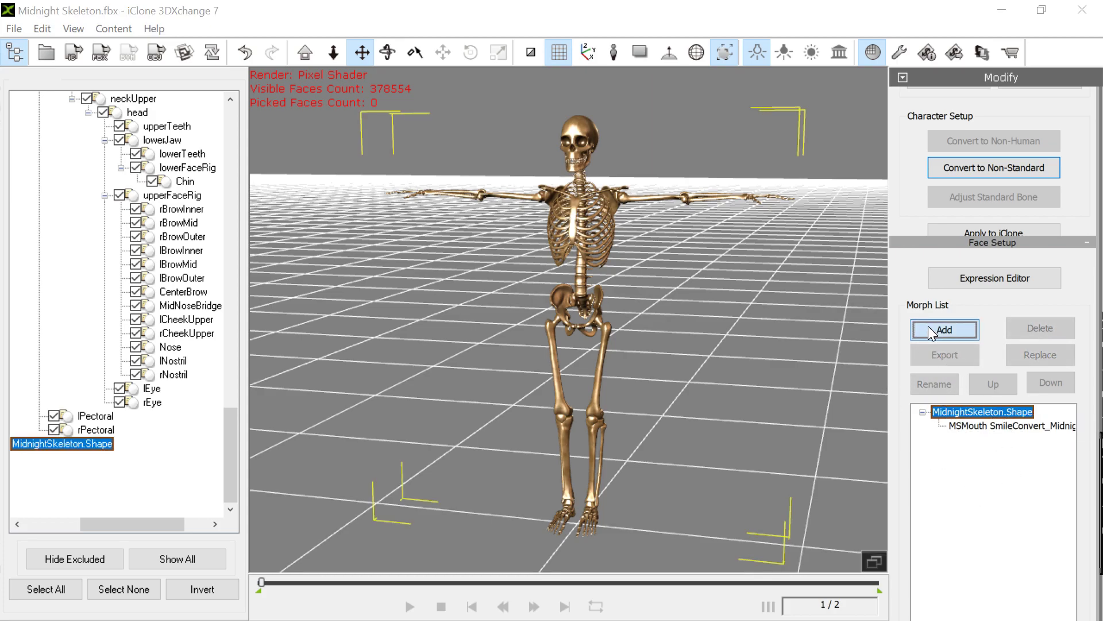
- Add the MSBrowDrop R file as a second morph on MidnightSkeleton.Shape
click(945, 329)
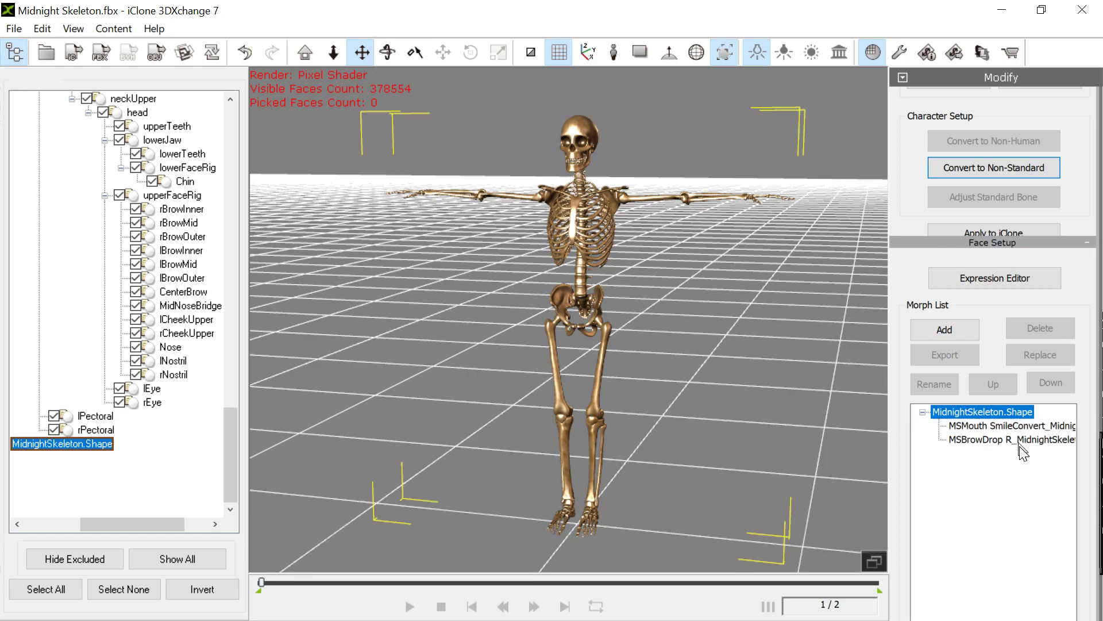
mouse_move(977, 348)
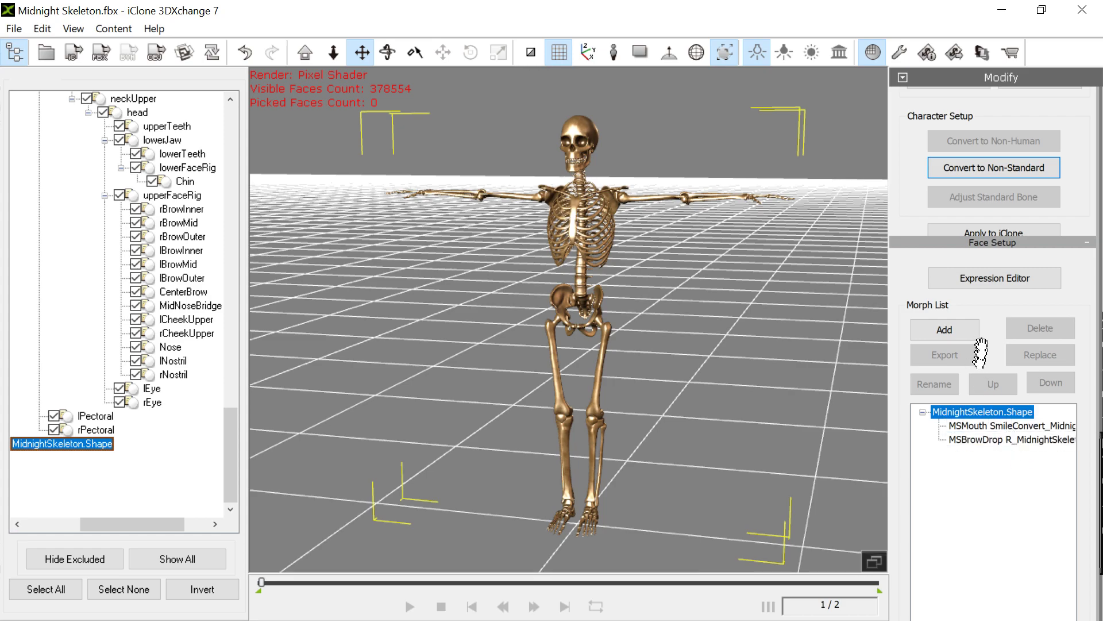
click(993, 278)
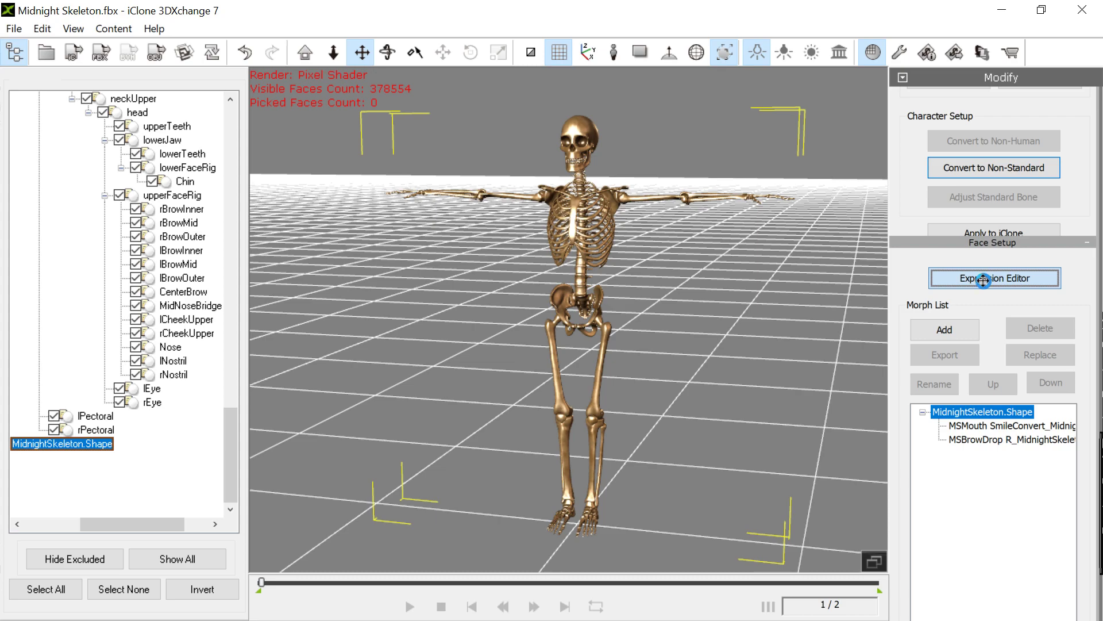
- In the Expression Editor's Jaw tab, rotate the jaw about 30 degrees open and set it as Drop Jaw
click(993, 278)
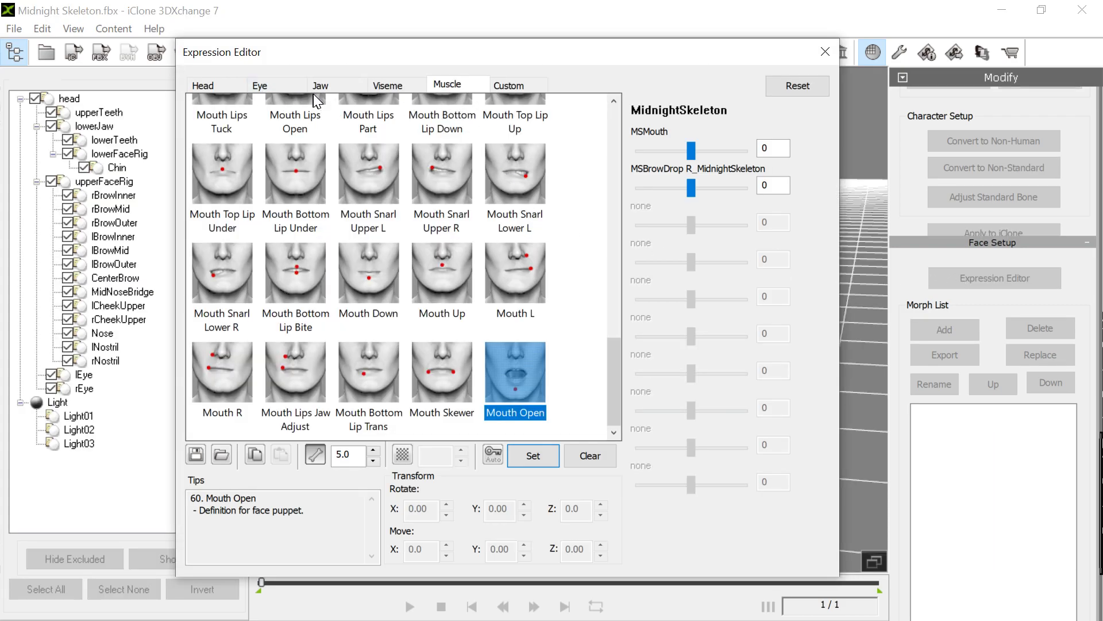
click(320, 86)
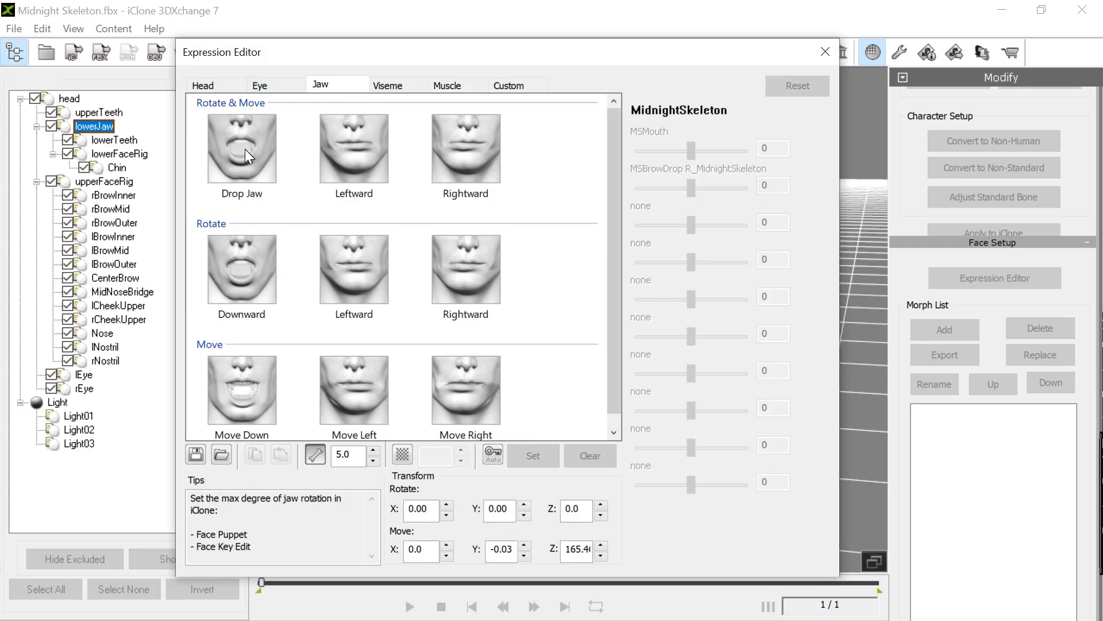
click(240, 148)
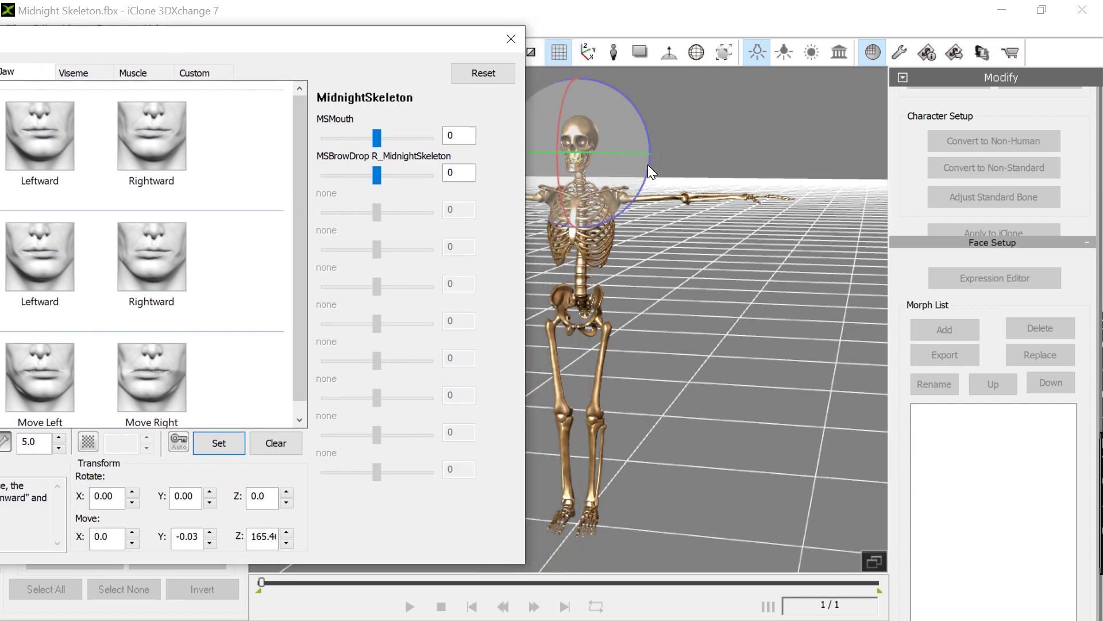
drag(650, 172, 567, 127)
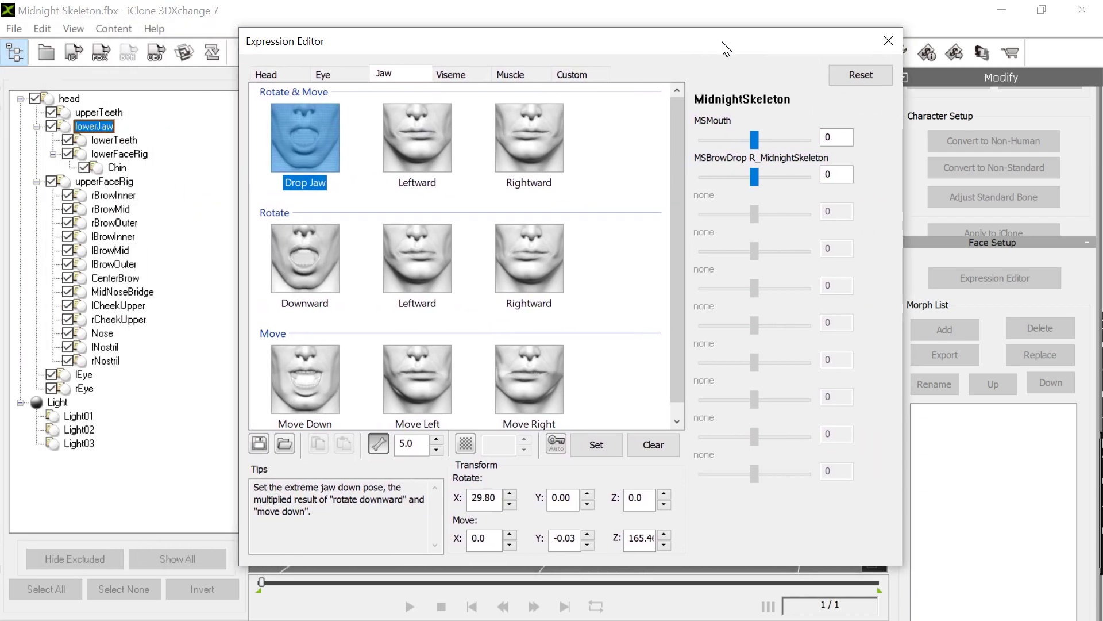
click(596, 445)
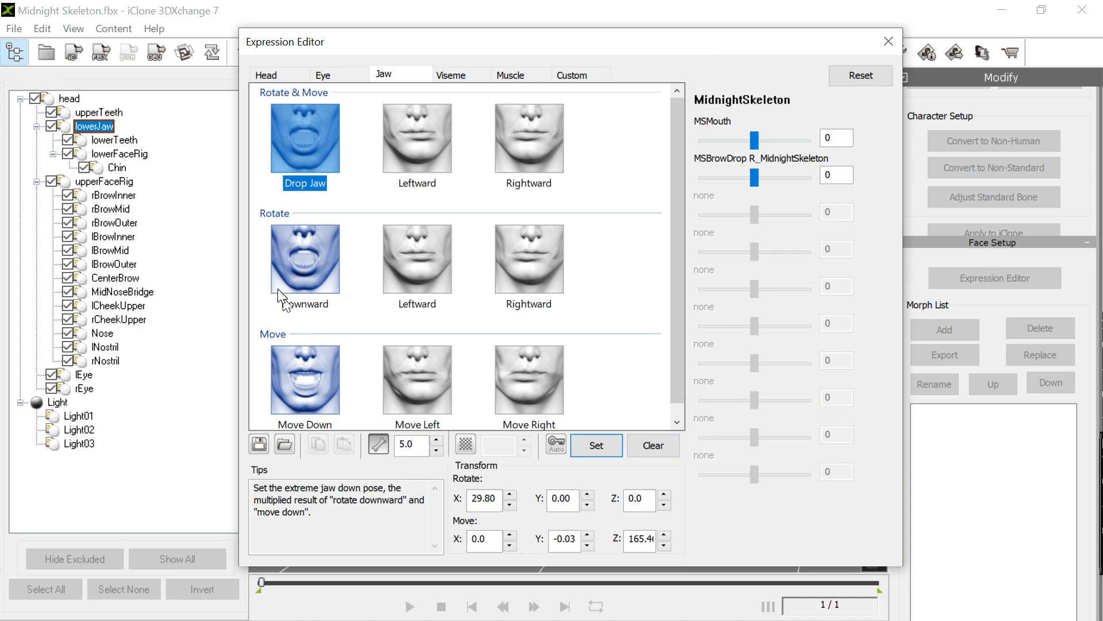
mouse_move(348, 401)
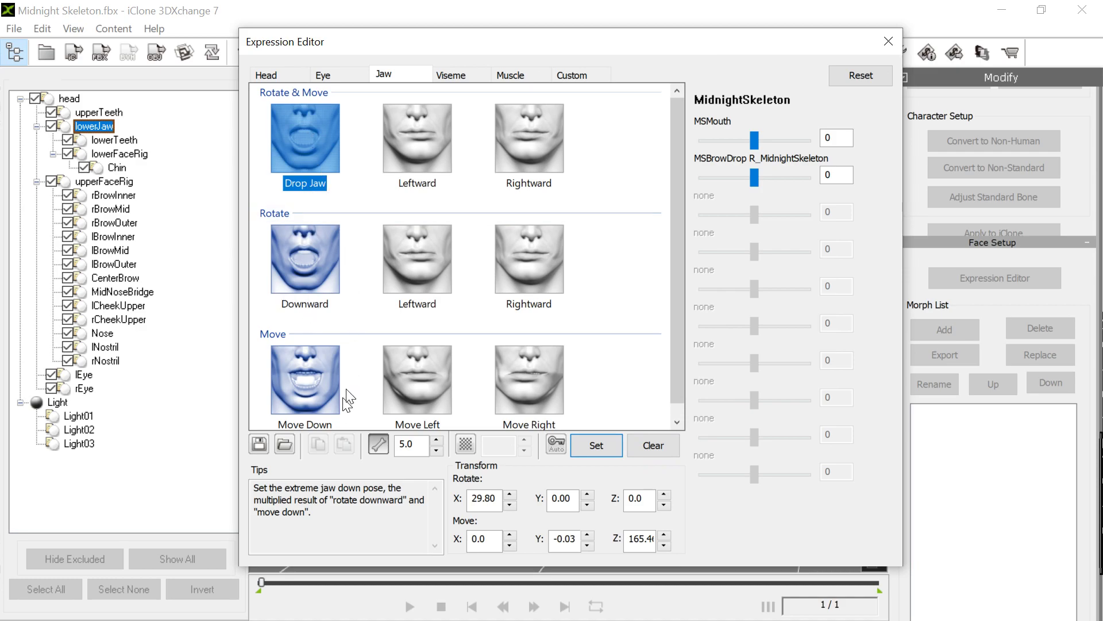
- Select further jaw poses (Leftward and others) and move on to the muscle poses
click(417, 138)
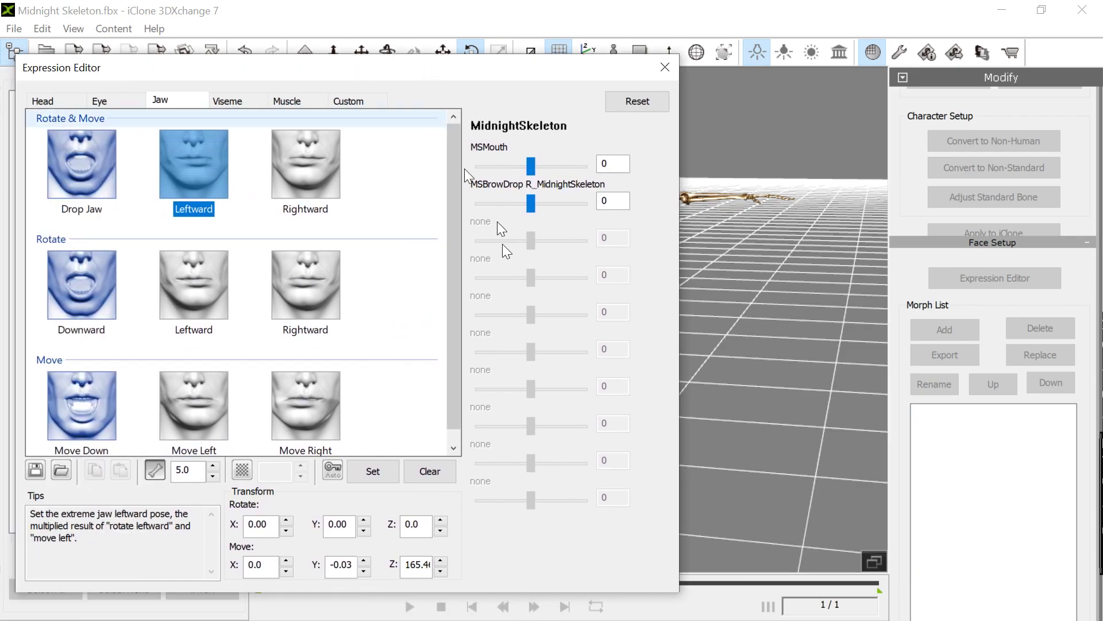
click(305, 164)
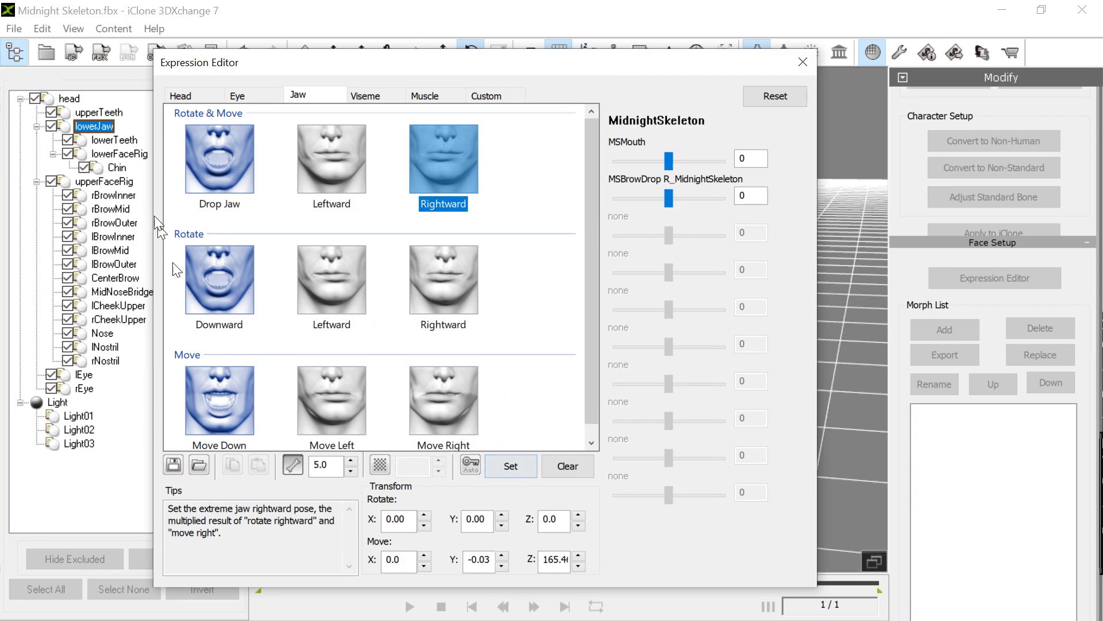
click(424, 95)
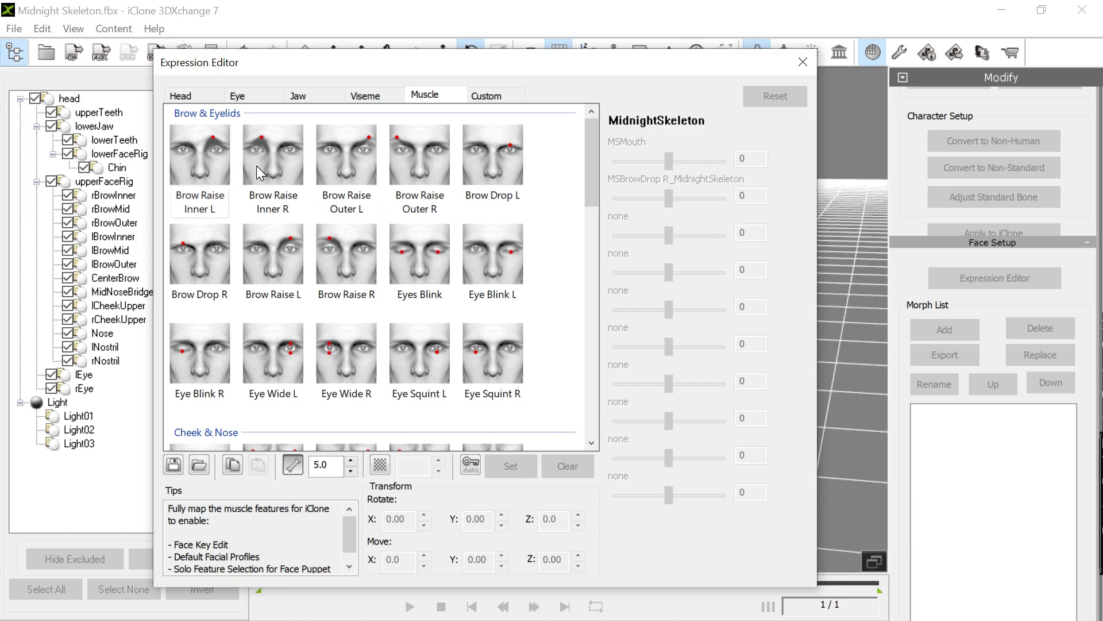
mouse_move(345, 165)
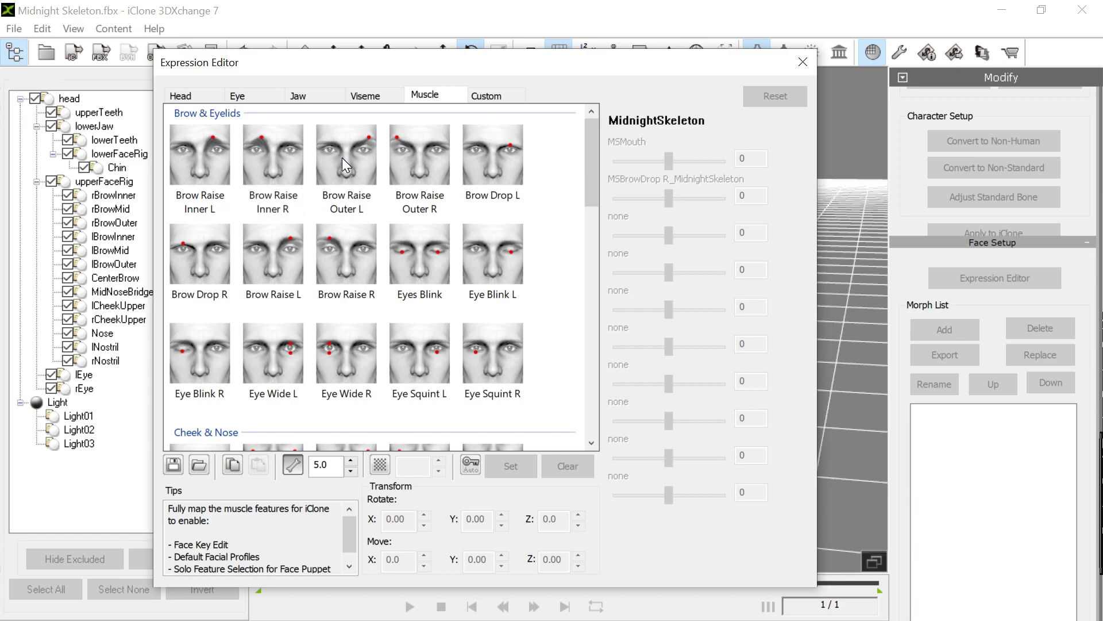
mouse_move(507, 166)
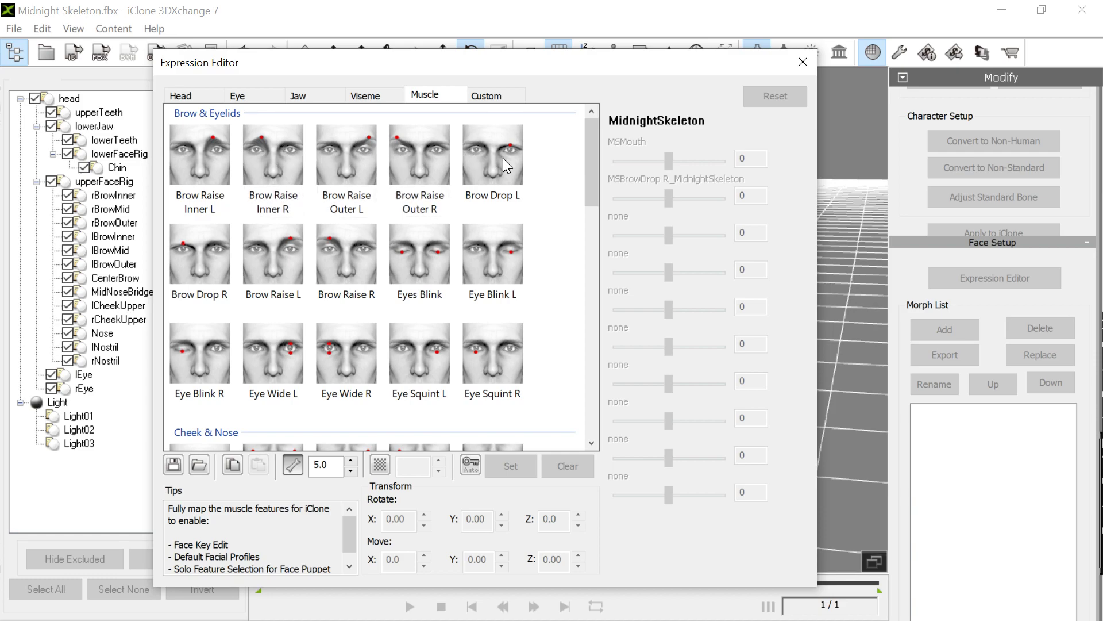
mouse_move(371, 281)
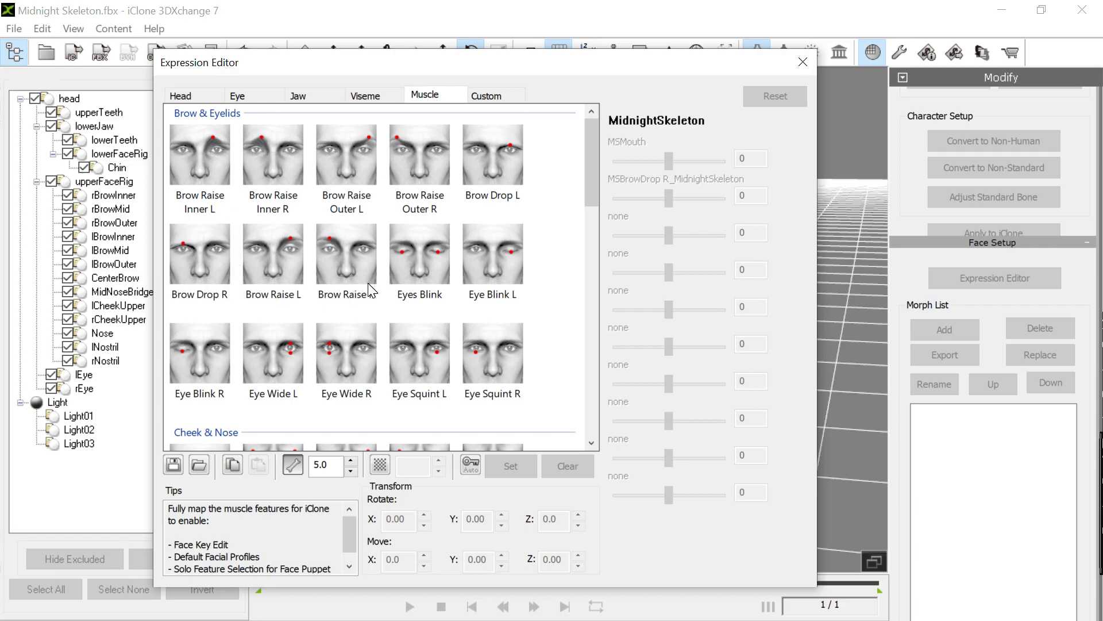
mouse_move(655, 197)
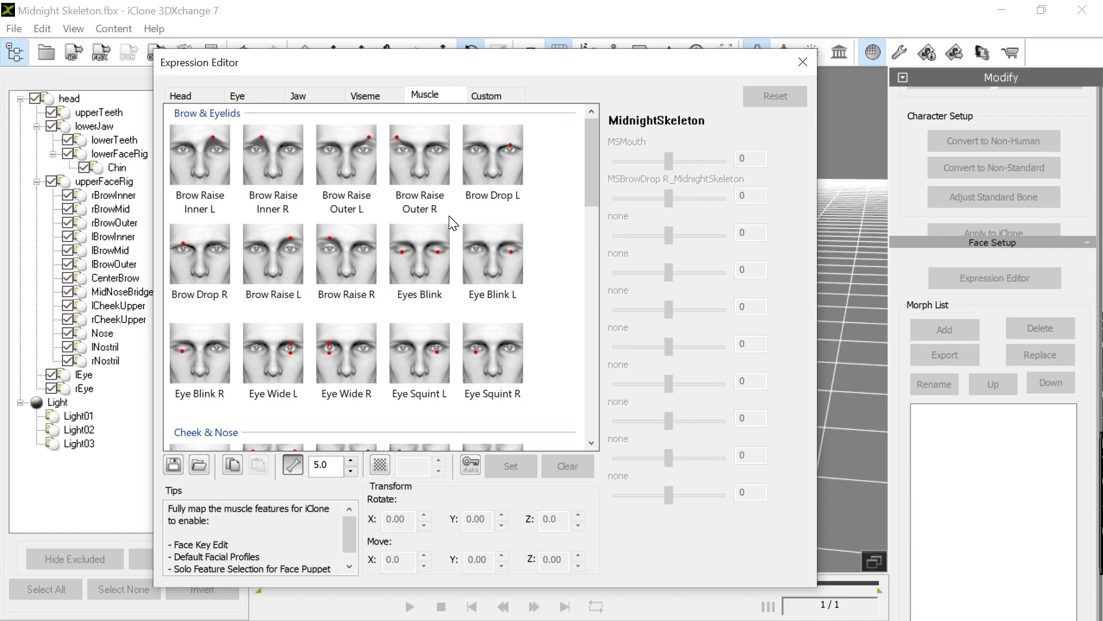
- Select the Brow Drop R muscle pose and raise the MSBrowDrop R morph to 100
click(199, 253)
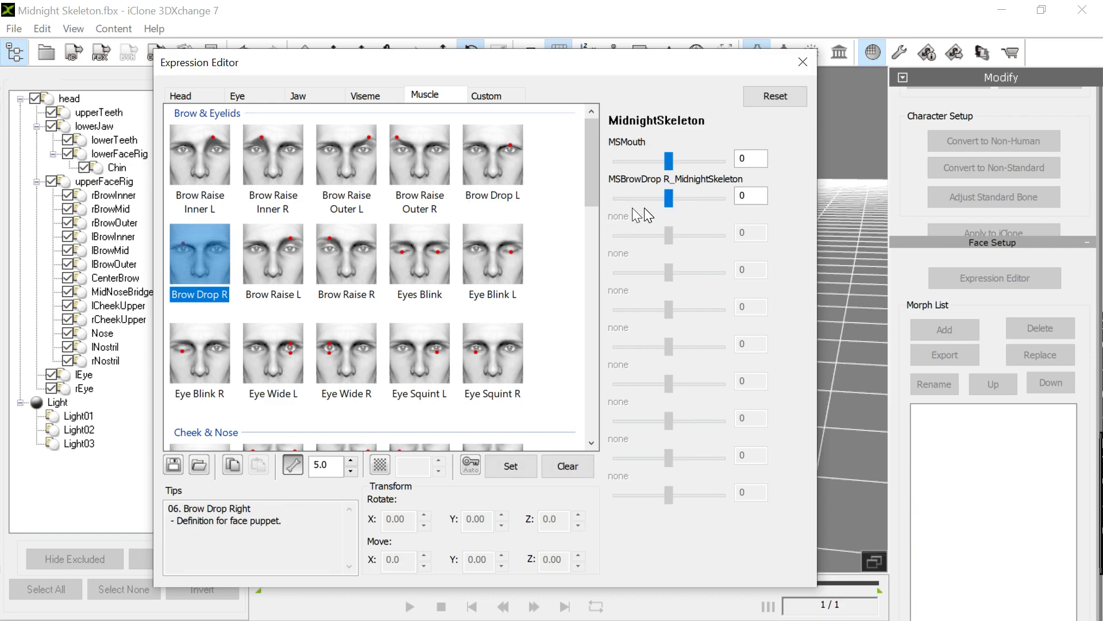
drag(668, 198, 719, 198)
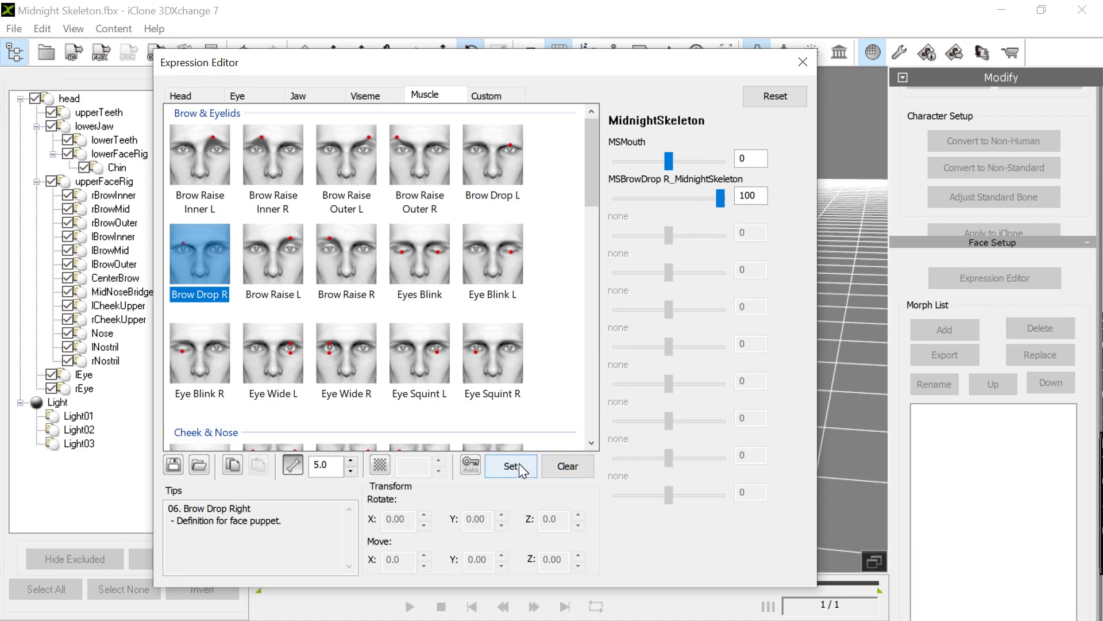
mouse_move(232, 225)
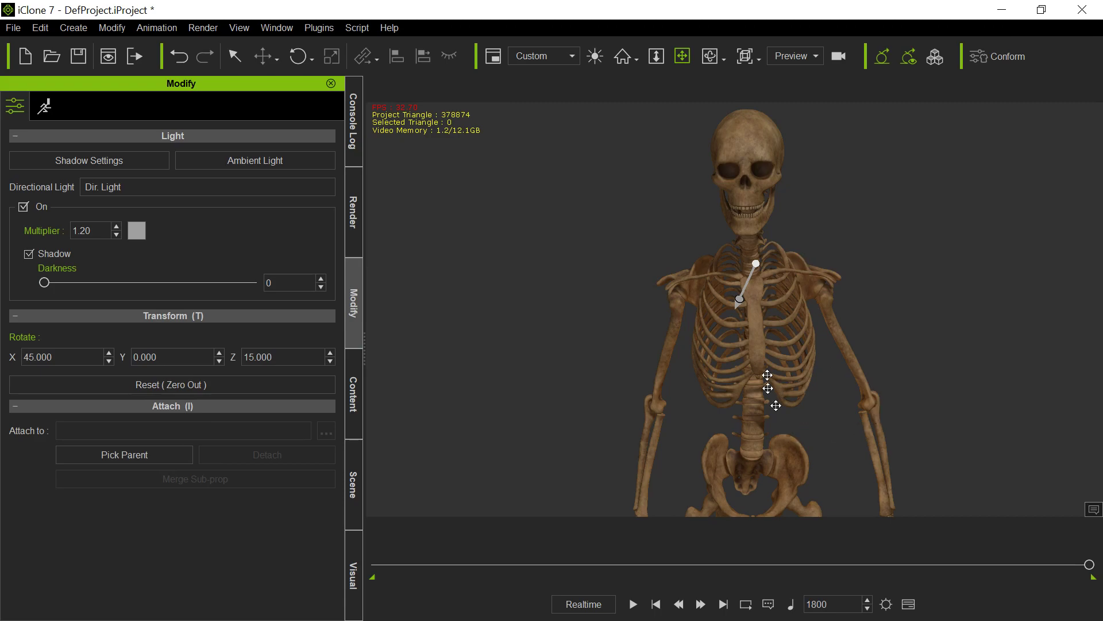
mouse_move(762, 348)
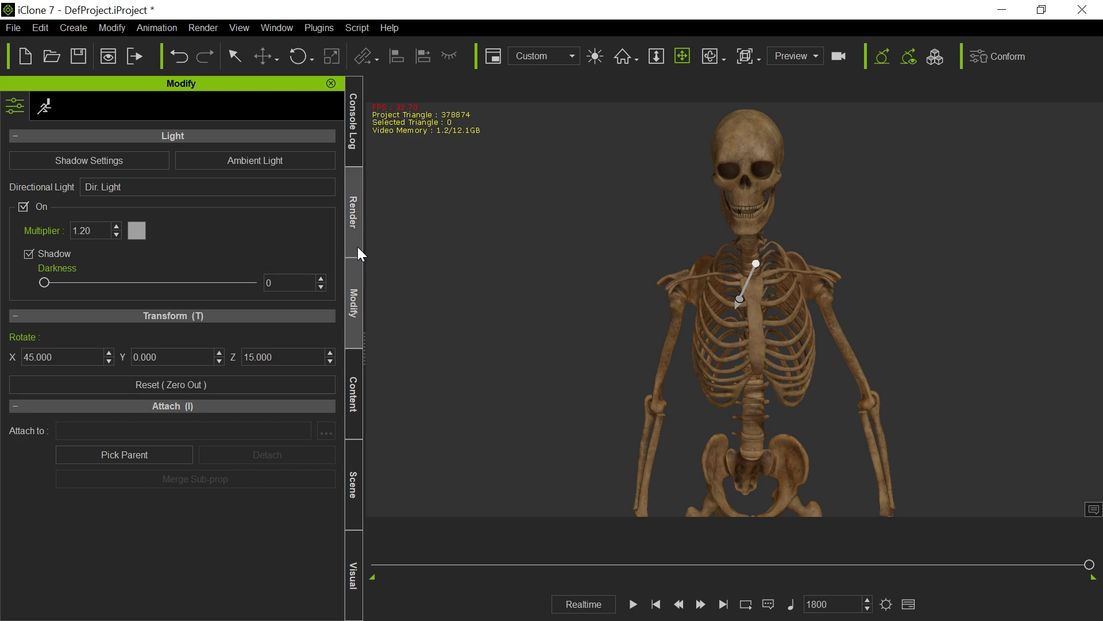
- Show the custom avatar collection listing the Midnight Skeleton G3 character
click(352, 394)
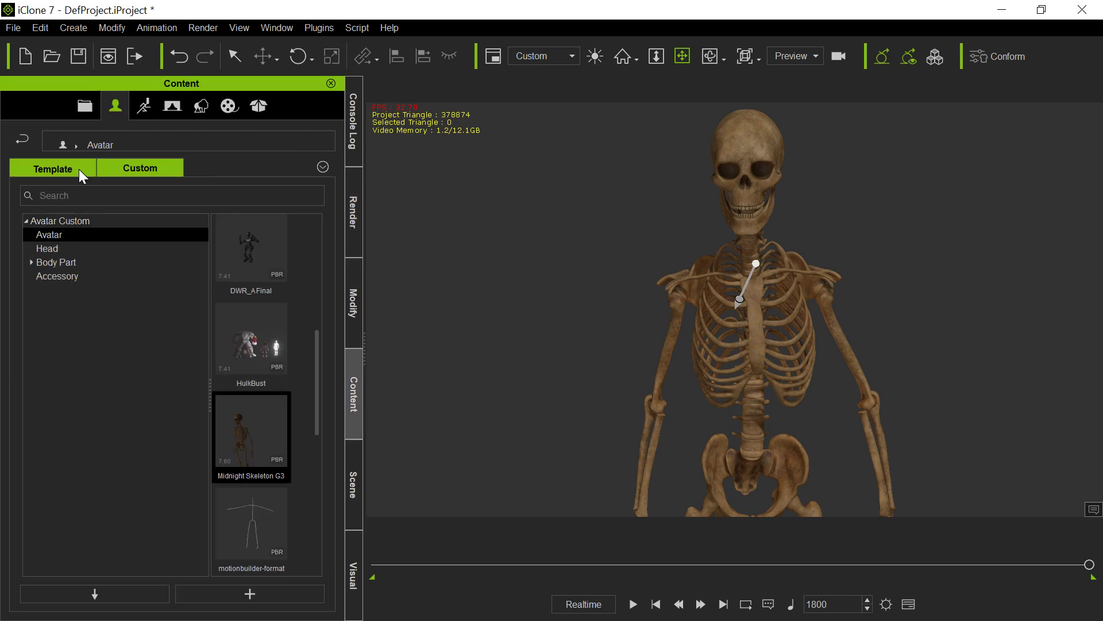
click(139, 169)
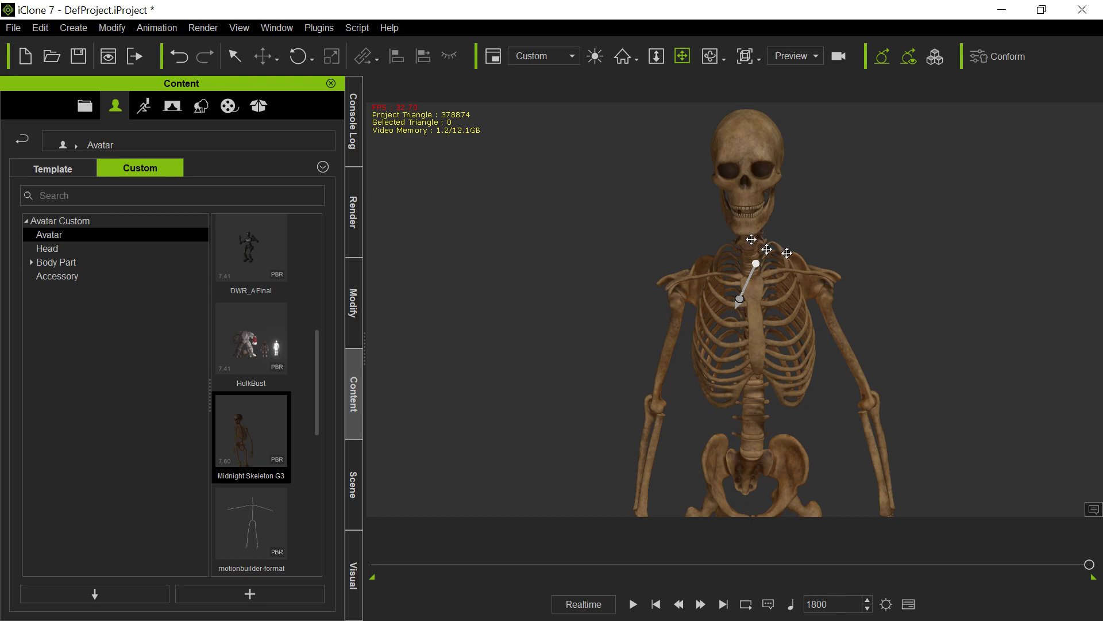
mouse_move(942, 360)
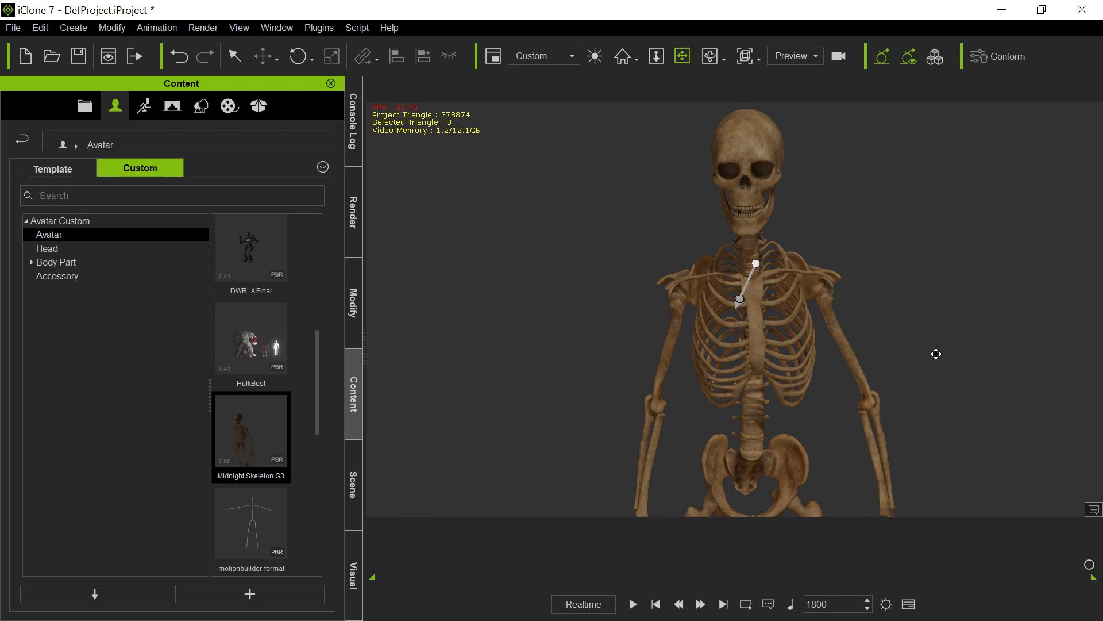
mouse_move(938, 374)
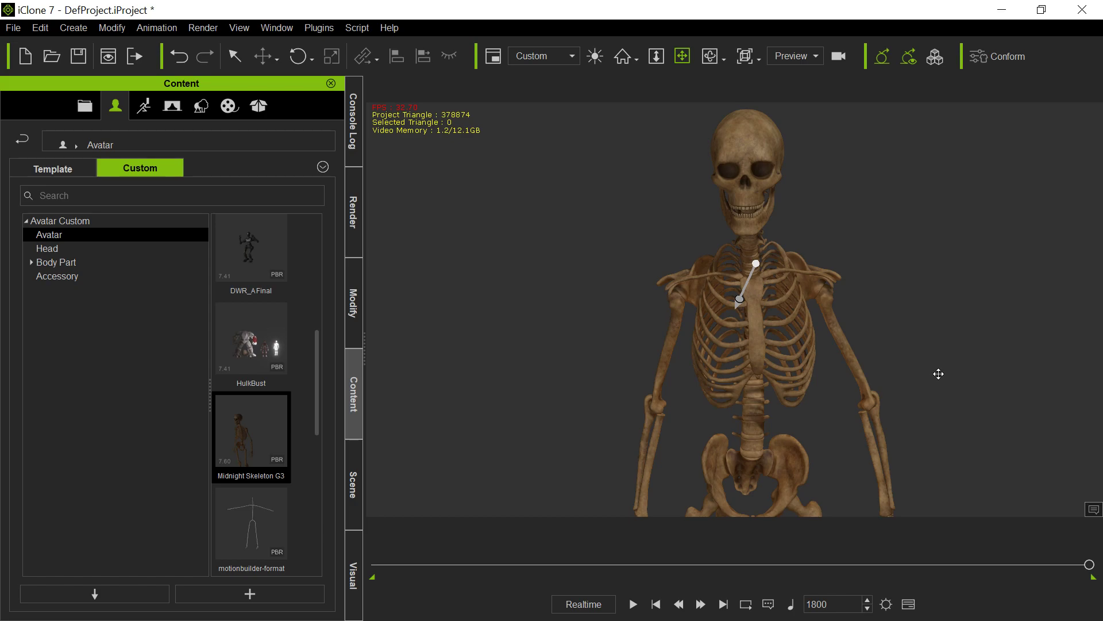